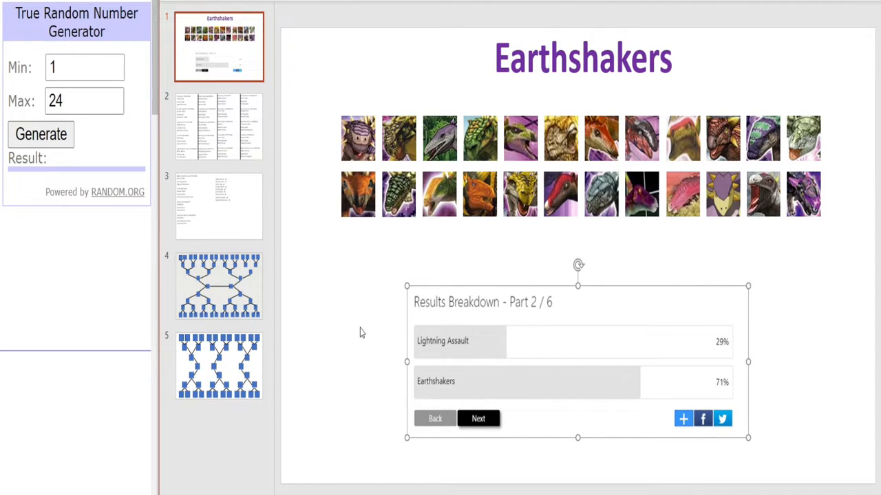
pyautogui.moveTo(365, 320)
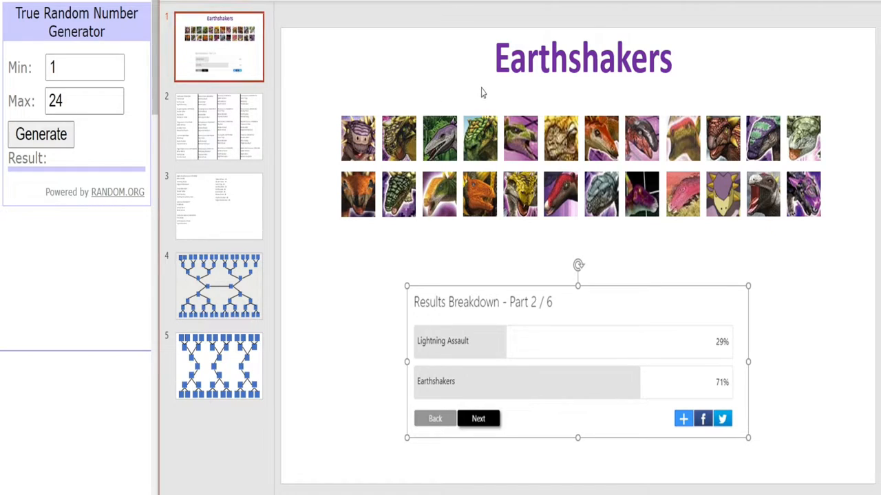
pyautogui.moveTo(377, 96)
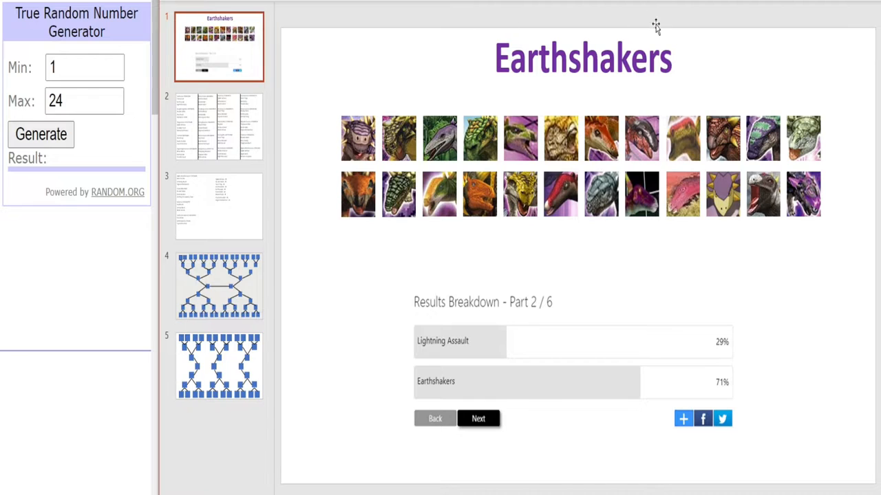
pyautogui.moveTo(831, 319)
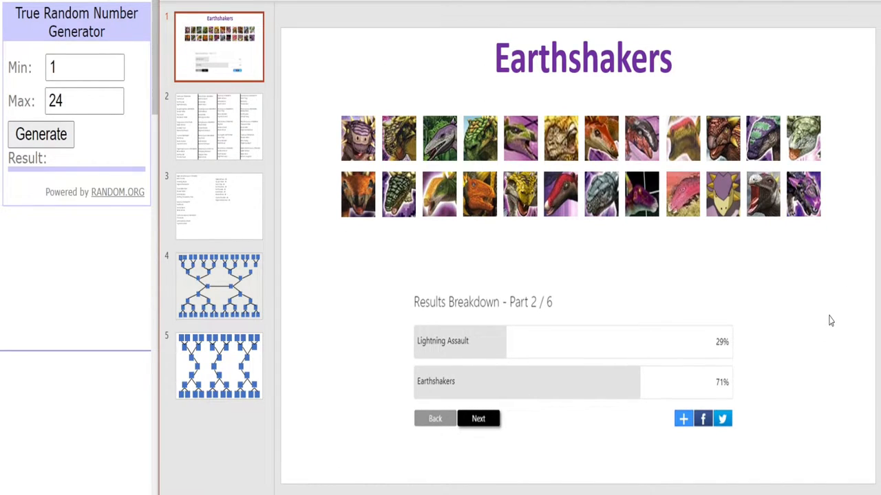
pyautogui.moveTo(644, 103)
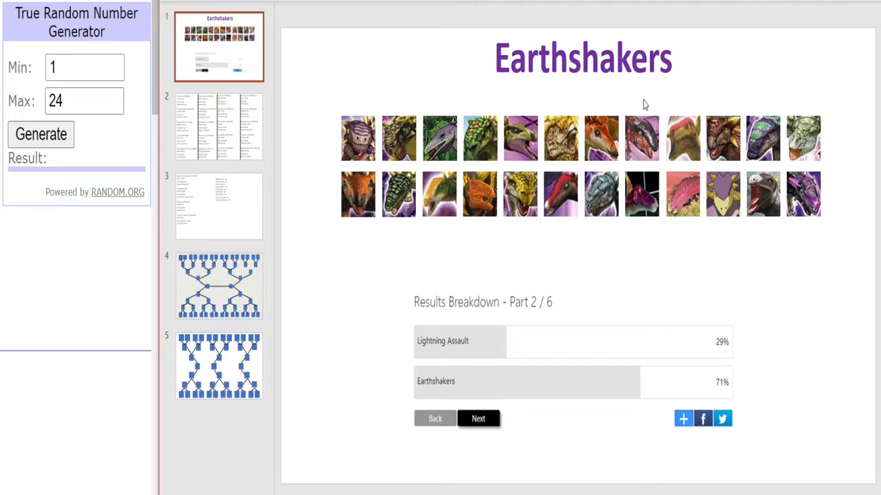
pyautogui.moveTo(368, 74)
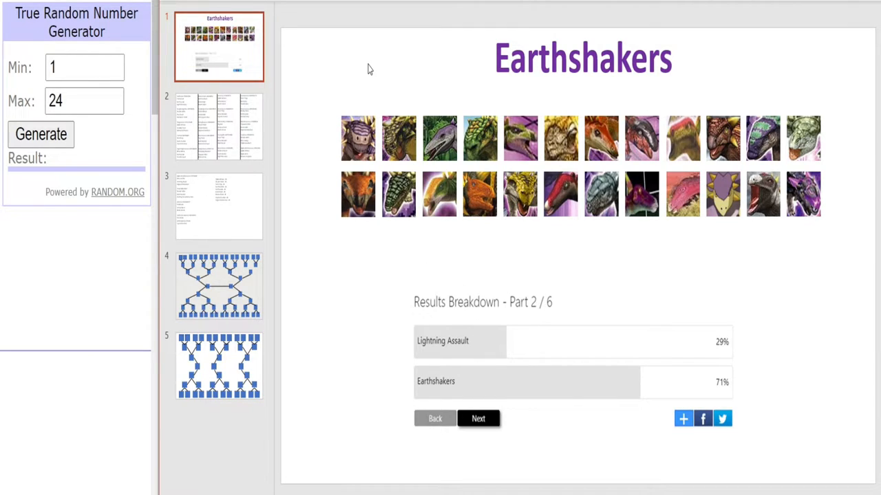
pyautogui.moveTo(396, 72)
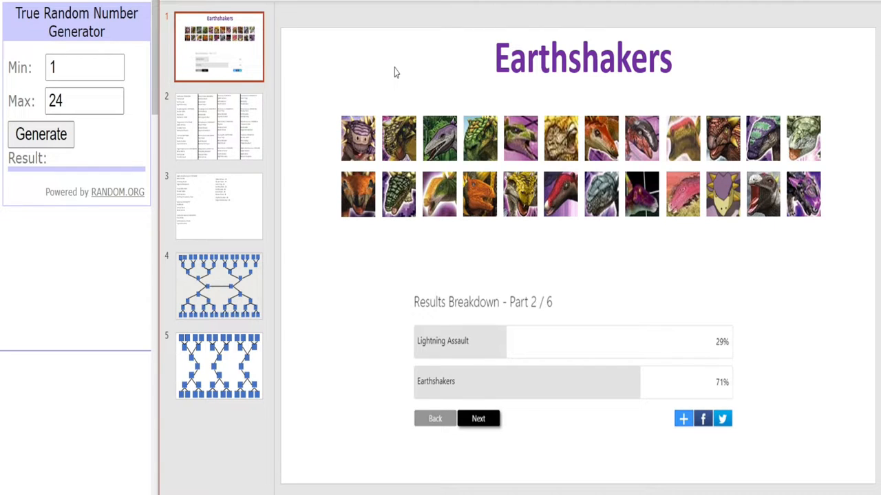
pyautogui.moveTo(727, 146)
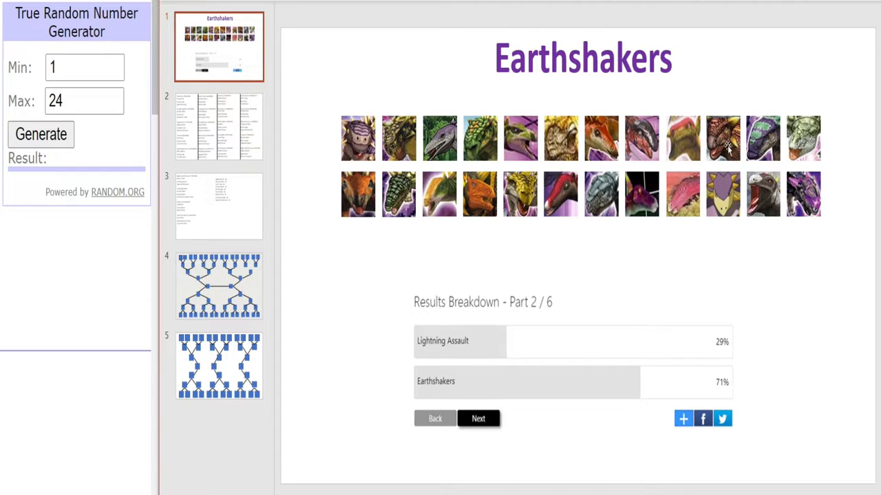
pyautogui.moveTo(498, 206)
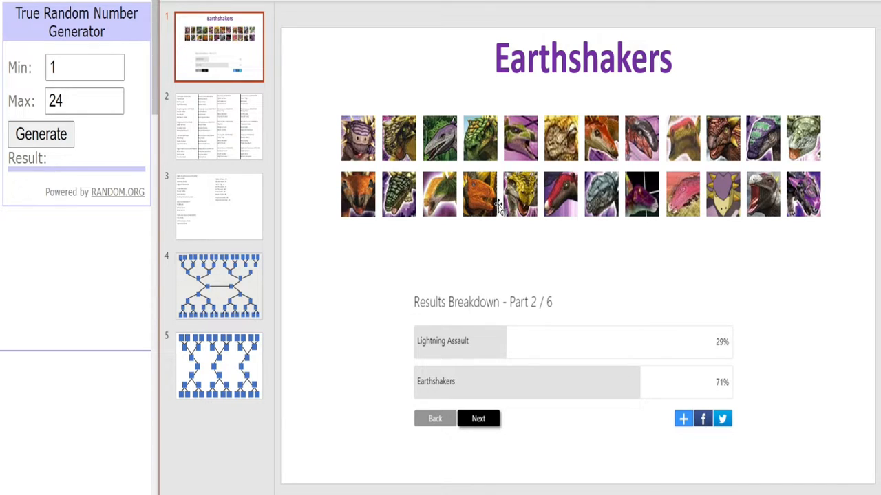
pyautogui.moveTo(765, 211)
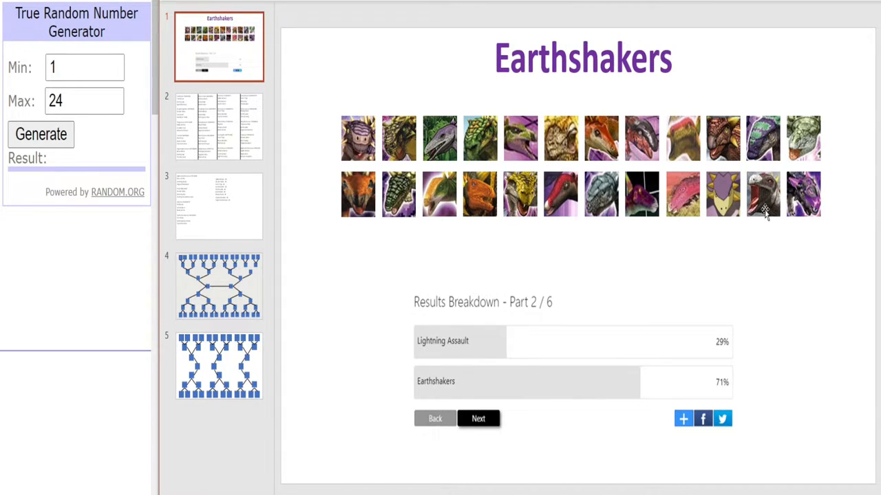
pyautogui.moveTo(778, 200)
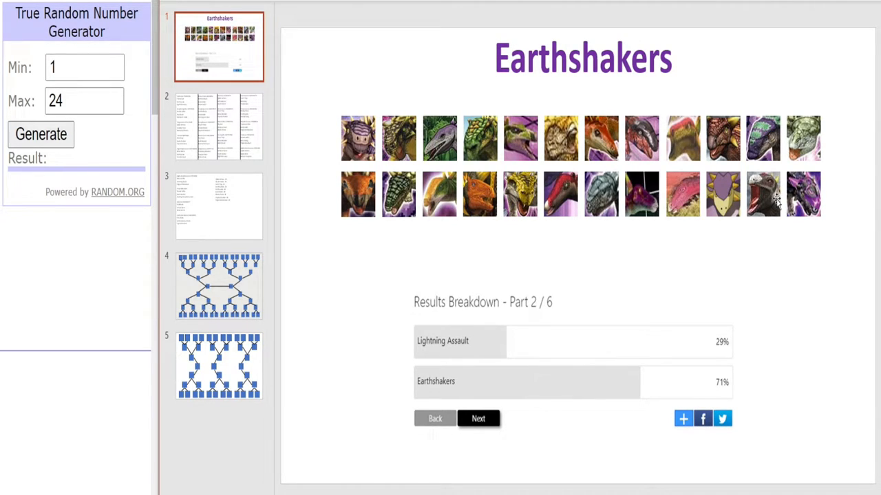
pyautogui.moveTo(448, 78)
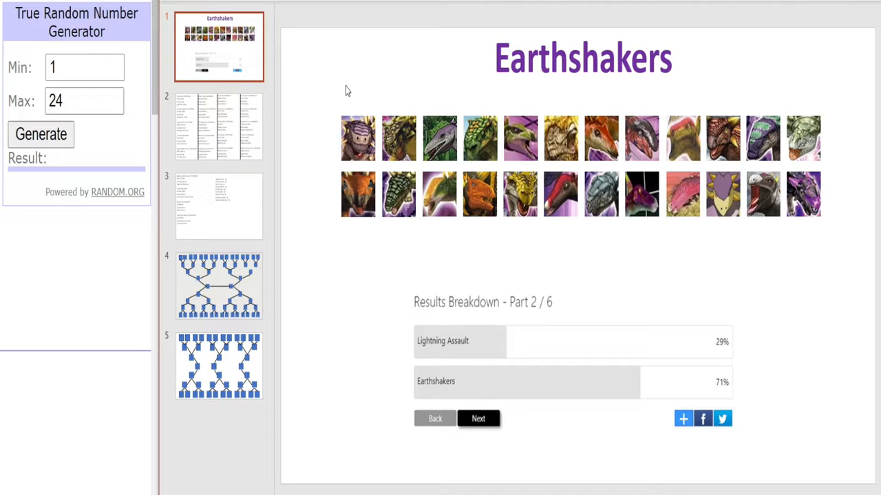
pyautogui.moveTo(493, 109)
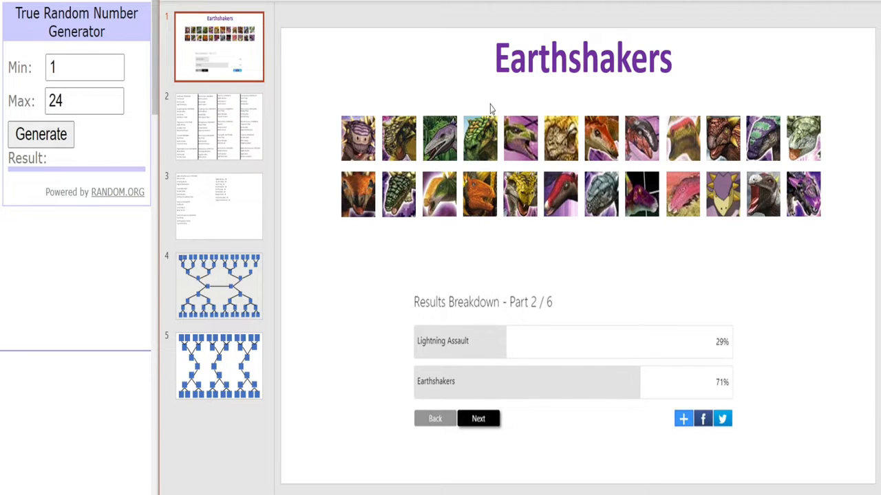
pyautogui.moveTo(351, 103)
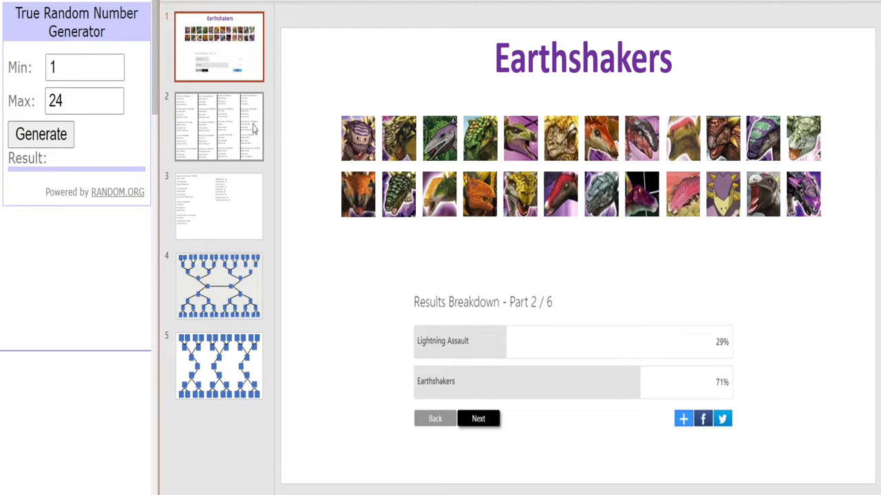
# Show slide 2, the roster of dinosaur names, codes and three moves each.
pyautogui.click(218, 126)
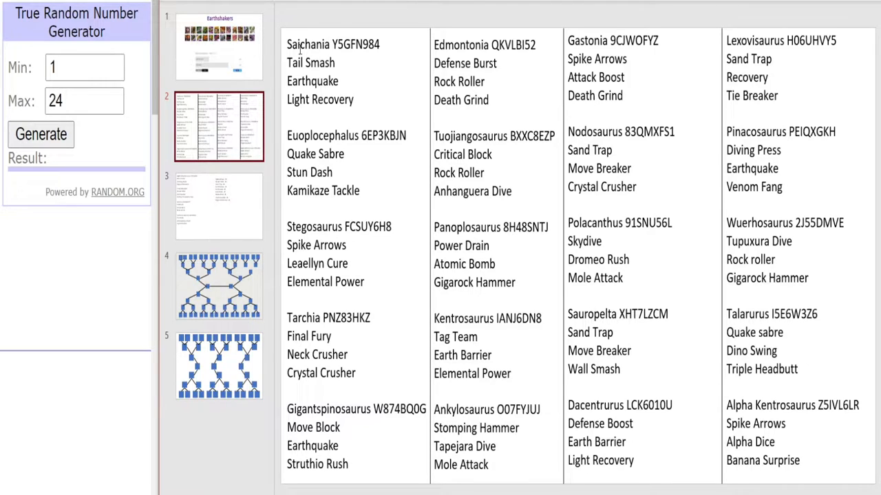
pyautogui.moveTo(310, 68)
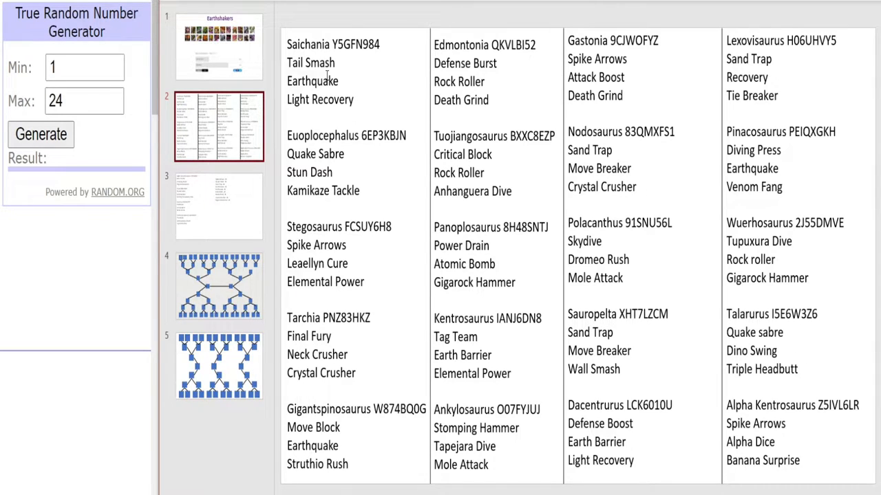
pyautogui.moveTo(165, 123)
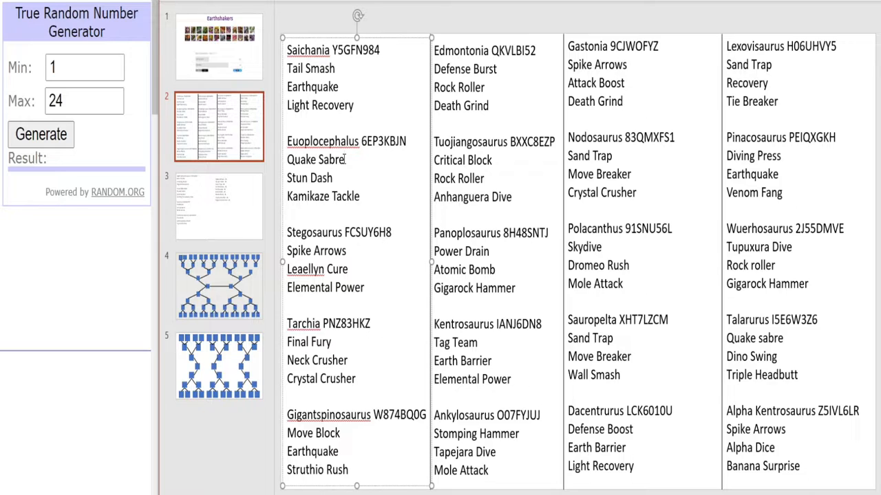
pyautogui.click(344, 159)
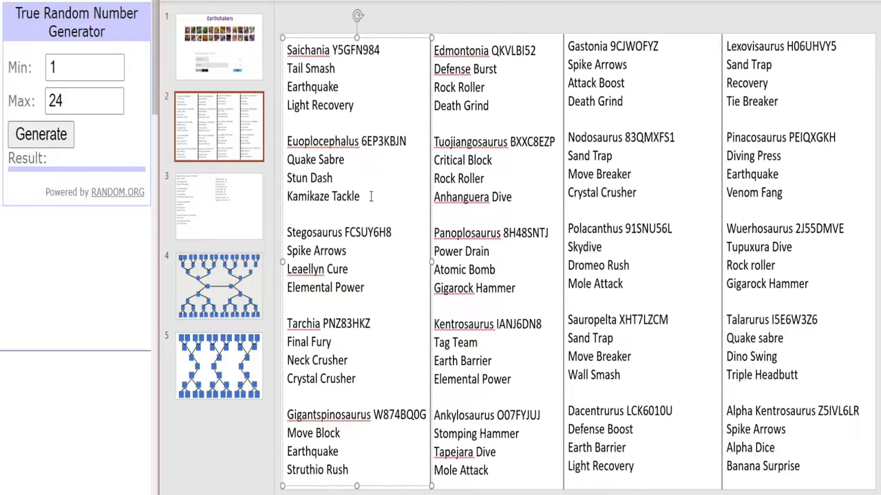
pyautogui.moveTo(347, 77)
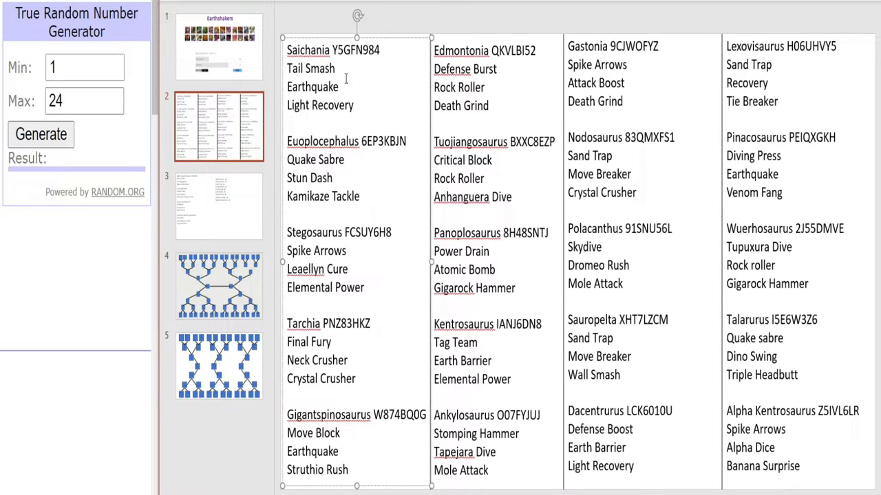
pyautogui.moveTo(335, 162)
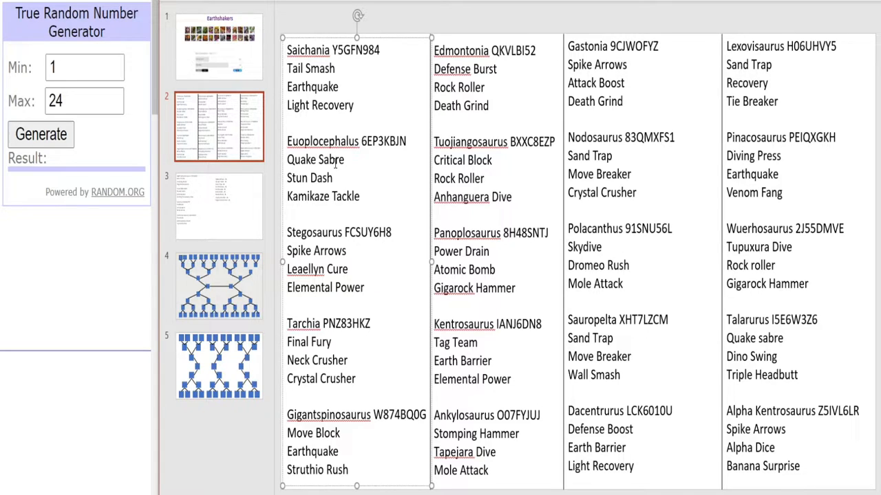
pyautogui.moveTo(357, 212)
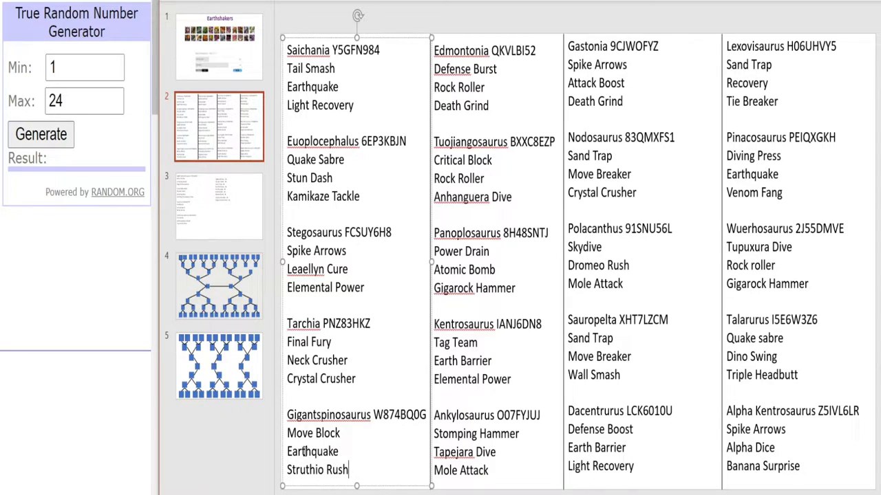
pyautogui.click(484, 104)
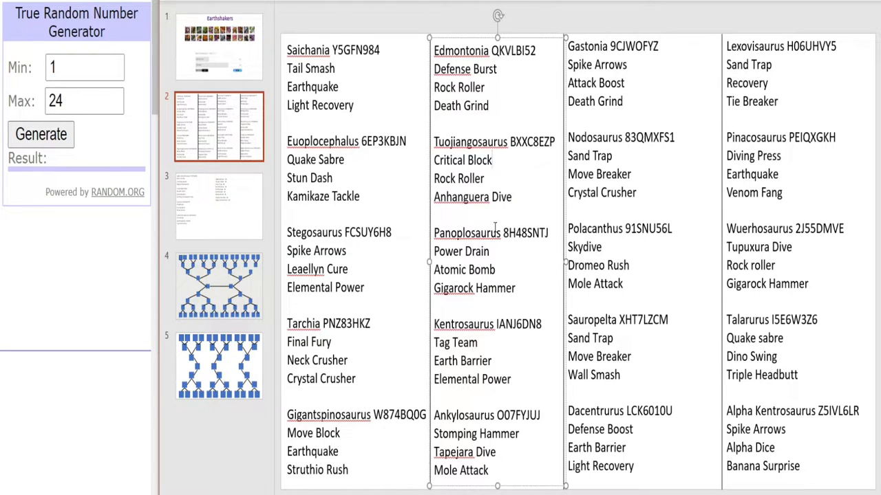
pyautogui.click(495, 268)
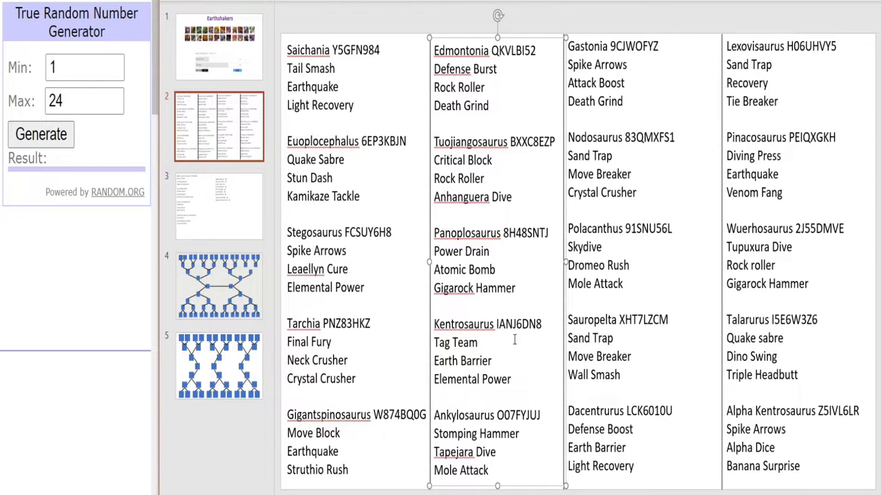
pyautogui.moveTo(435, 360); pyautogui.dragTo(509, 380)
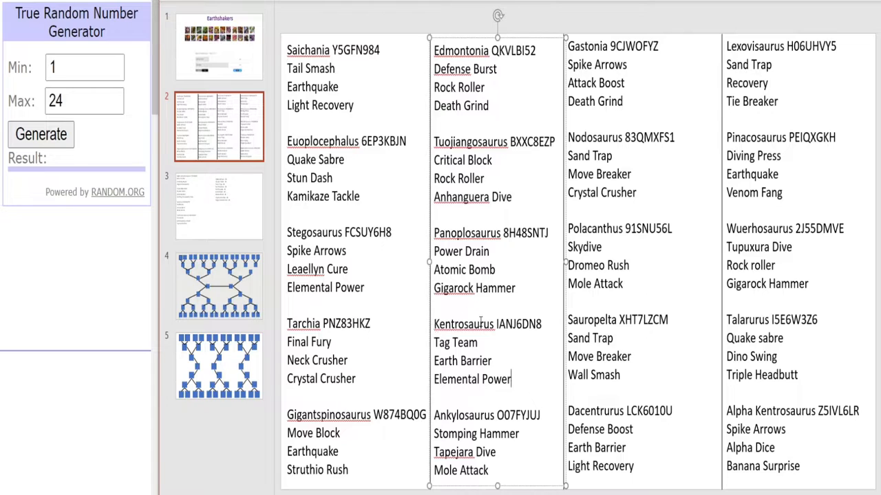
pyautogui.moveTo(432, 398)
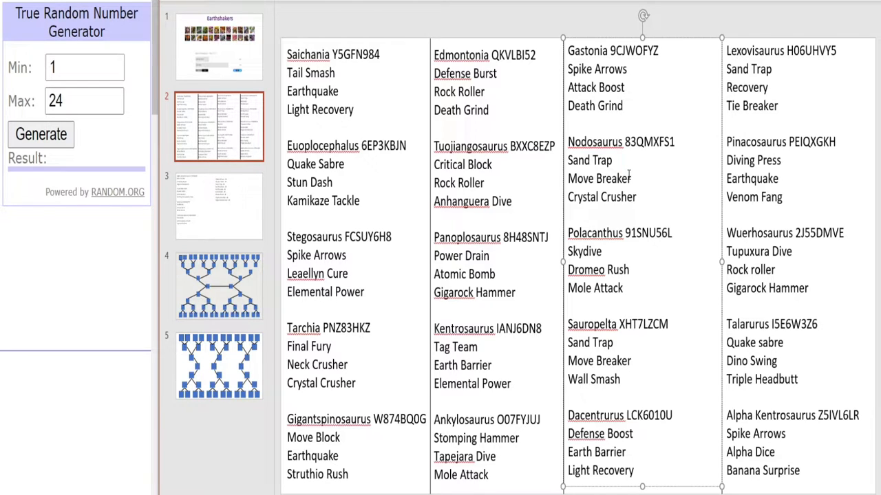
pyautogui.moveTo(626, 178)
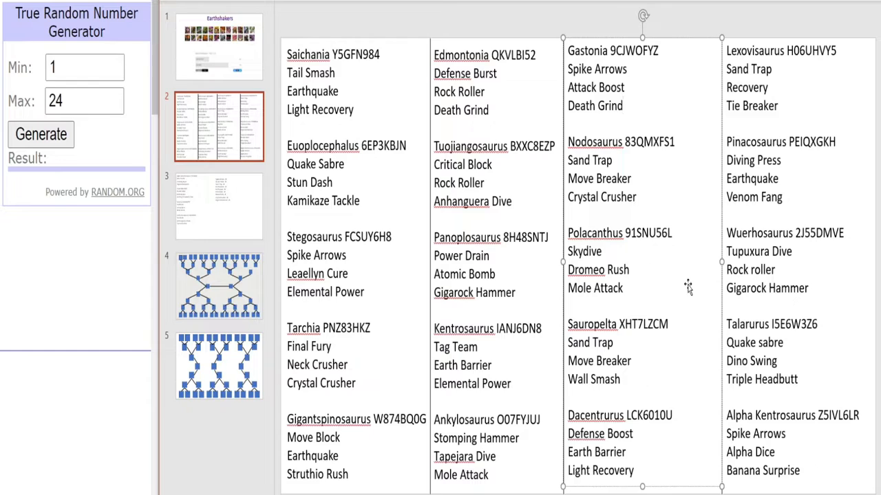
pyautogui.moveTo(677, 284)
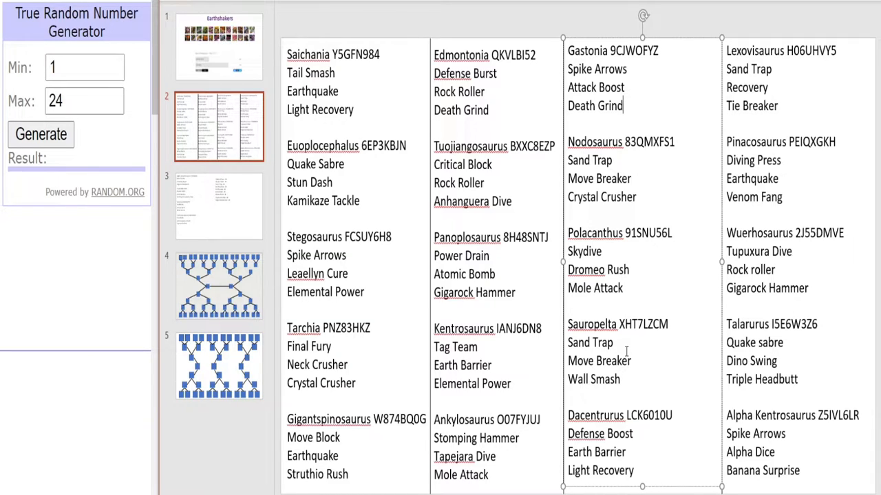
pyautogui.moveTo(622, 353)
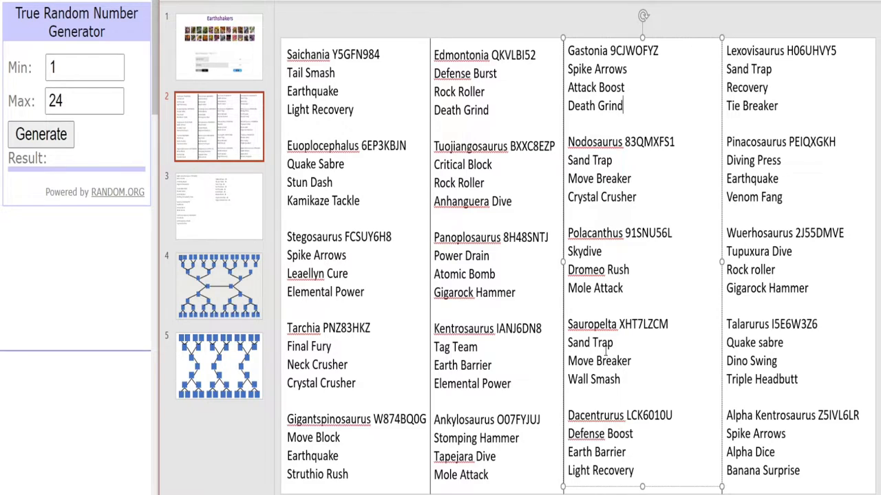
pyautogui.moveTo(636, 410)
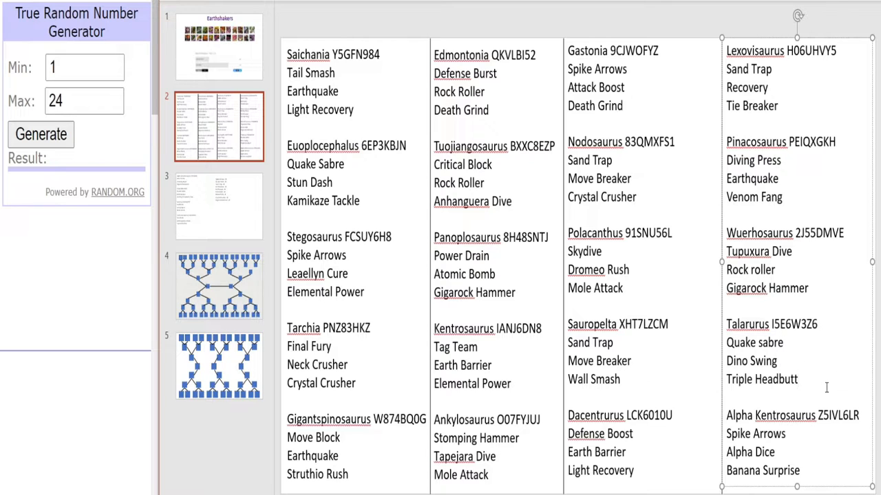
pyautogui.scroll(3)
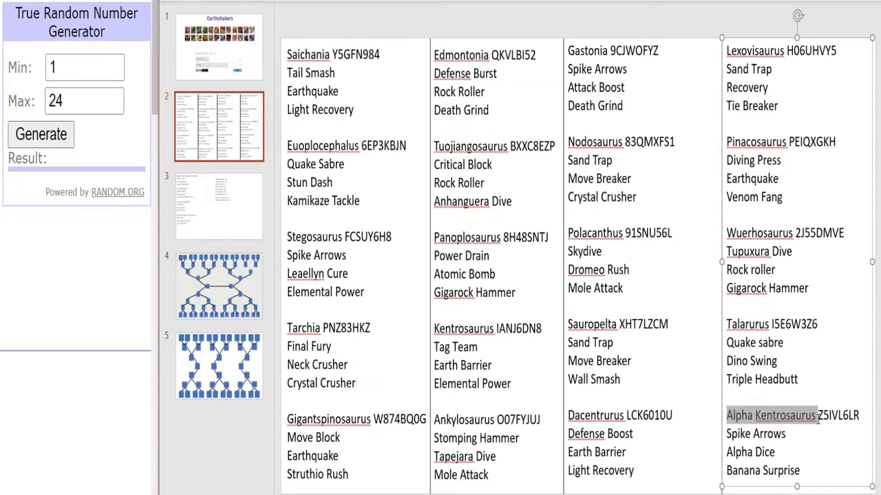
pyautogui.click(715, 415)
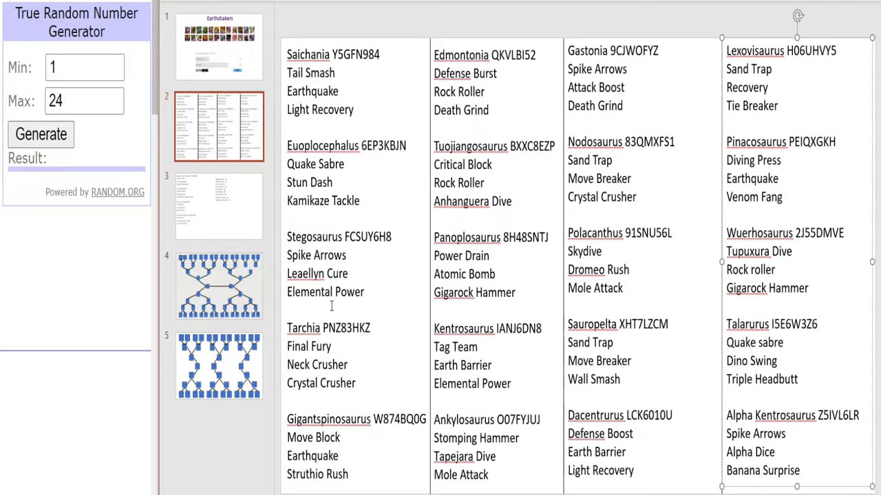
# Review slide 3 with Armatus's moveset of Galli Rush, Rock Roller and Triple Headbutt.
pyautogui.click(219, 206)
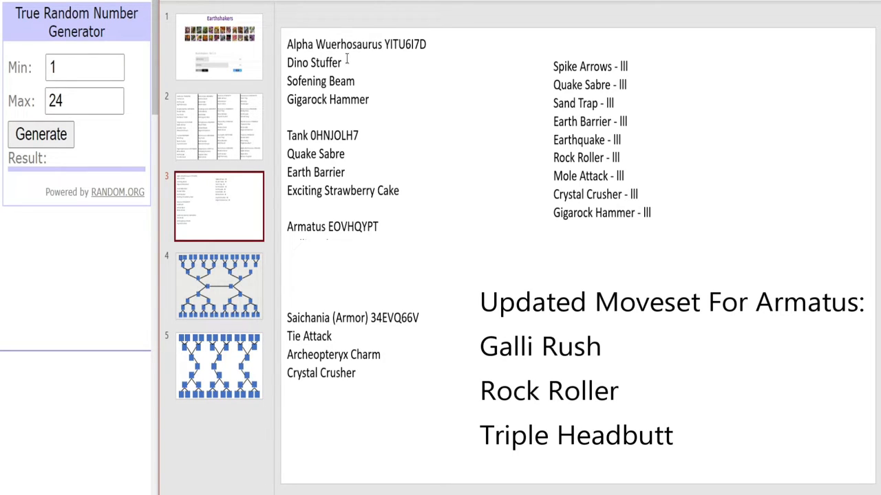
pyautogui.moveTo(376, 99)
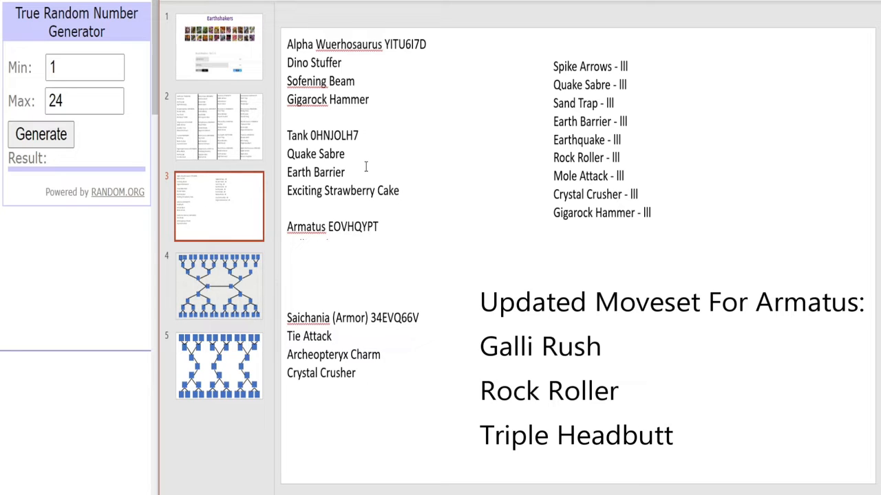
pyautogui.moveTo(374, 173)
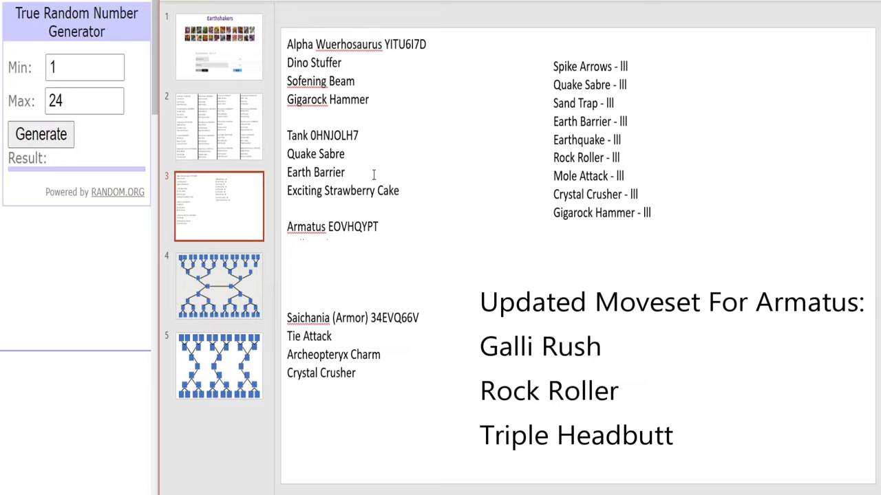
pyautogui.doubleClick(360, 190)
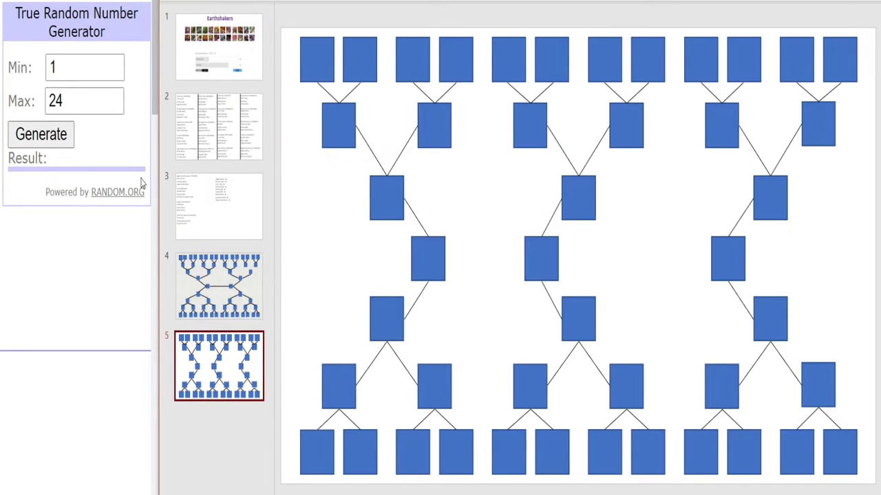
pyautogui.moveTo(369, 196)
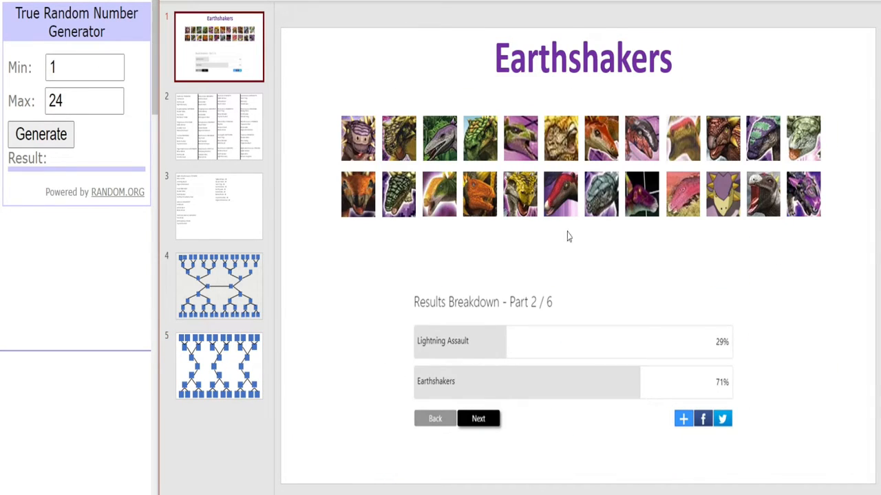
pyautogui.moveTo(426, 200)
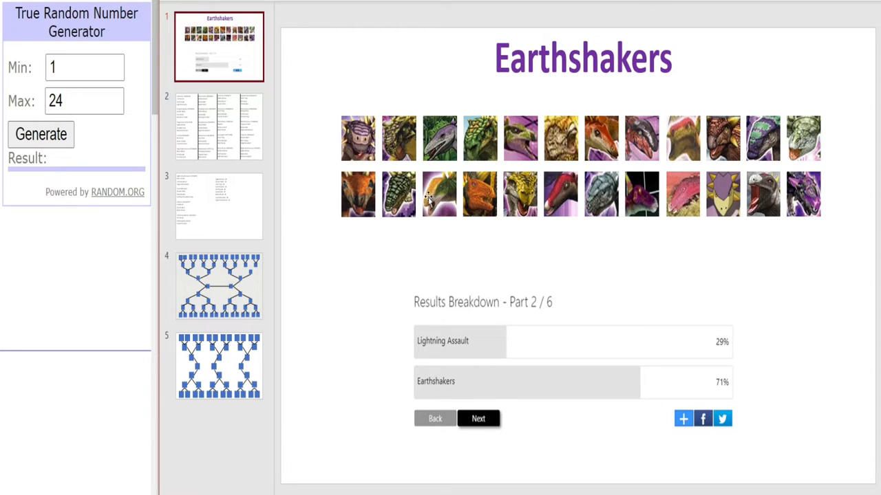
pyautogui.moveTo(493, 261)
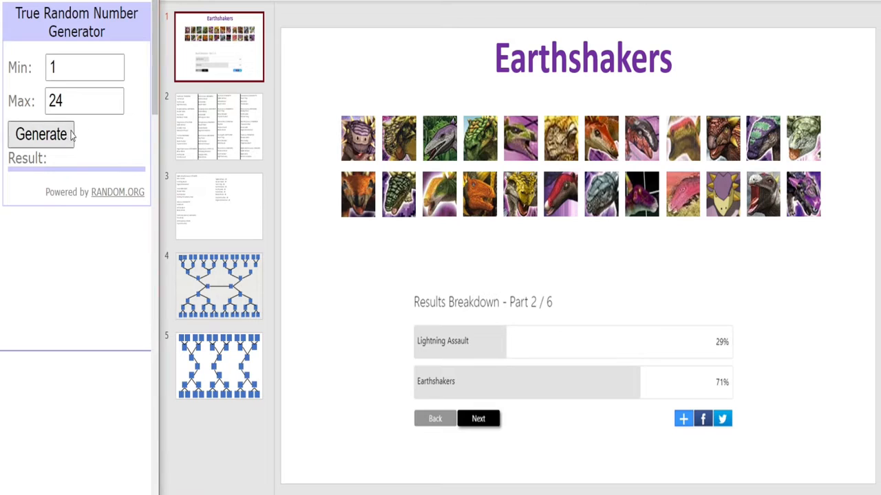
# Draw two random portraits from the 24 and paste them into the first top bracket slots.
pyautogui.click(41, 135)
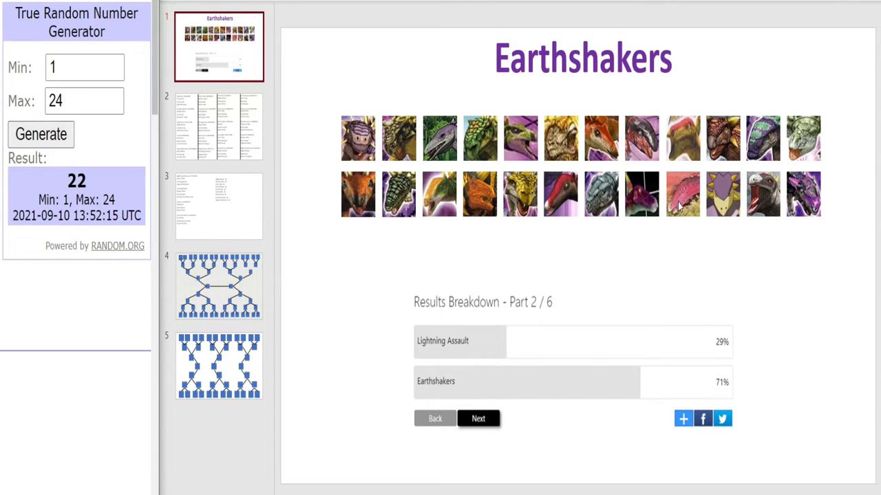
pyautogui.click(722, 193)
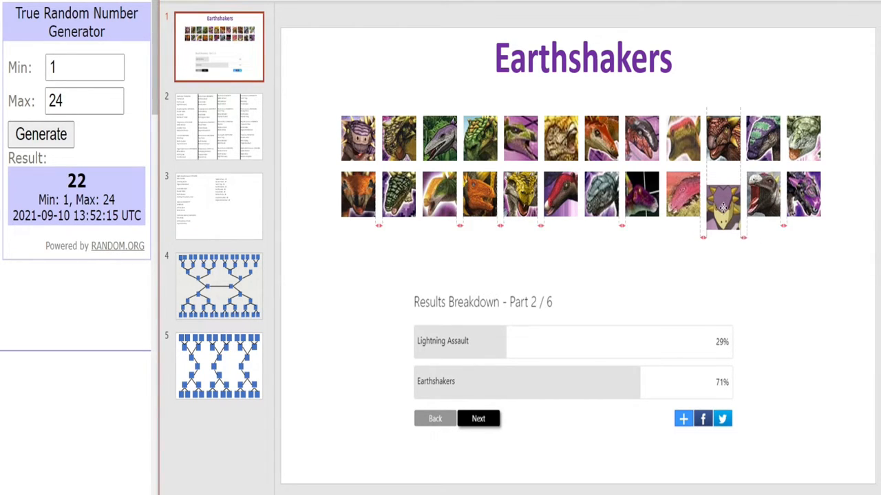
pyautogui.click(722, 201)
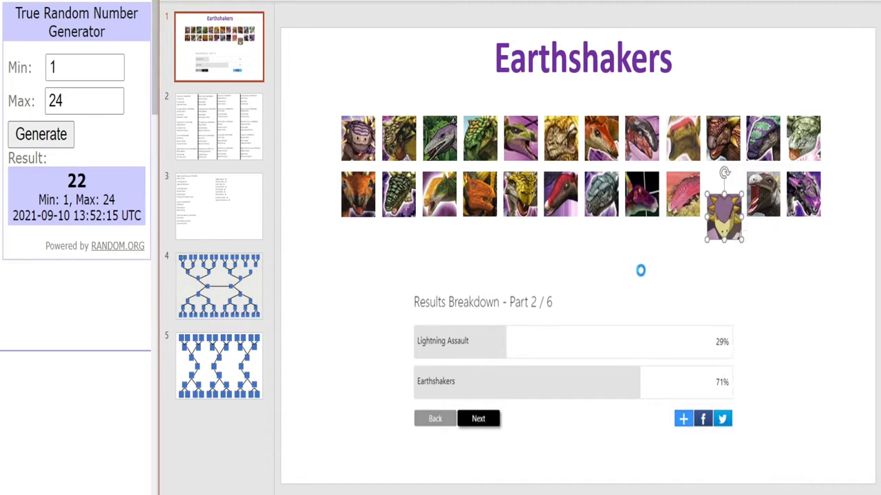
pyautogui.click(217, 366)
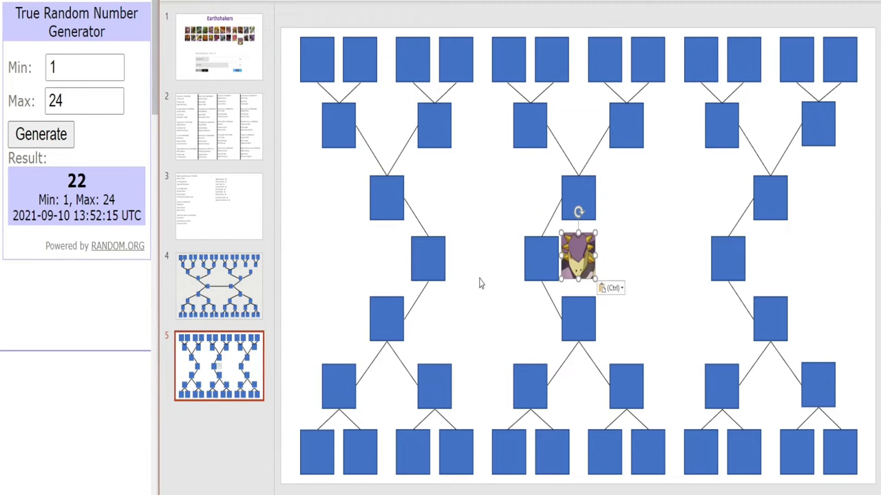
pyautogui.click(217, 45)
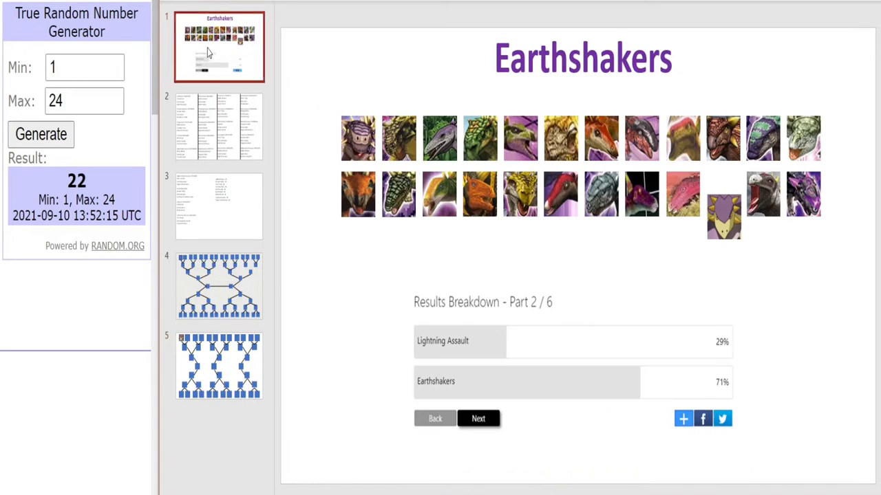
pyautogui.click(41, 134)
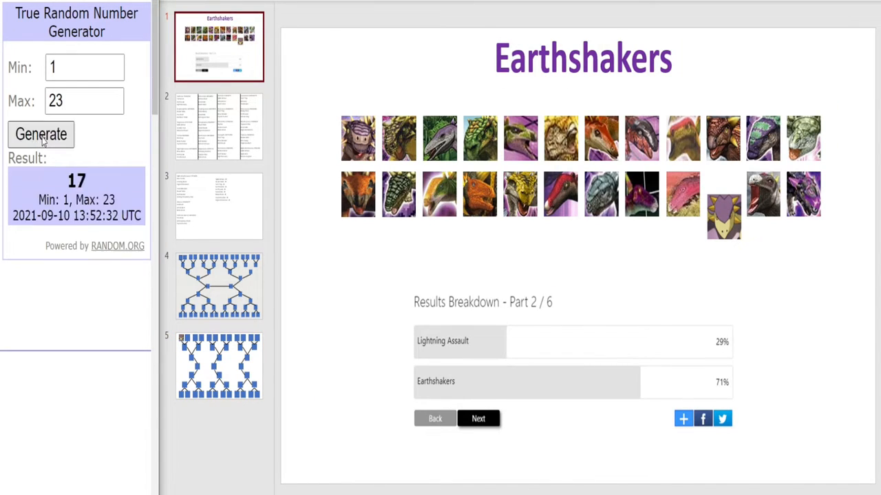
pyautogui.rightClick(520, 193)
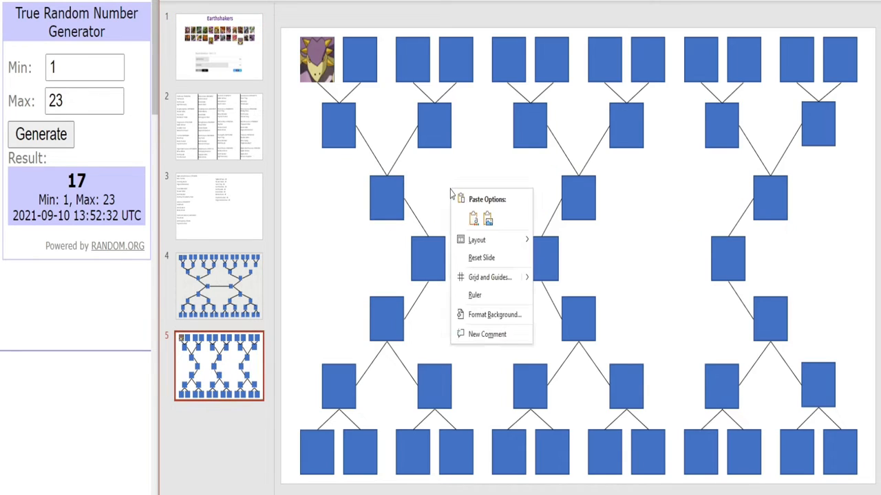
pyautogui.click(473, 217)
pyautogui.write('22')
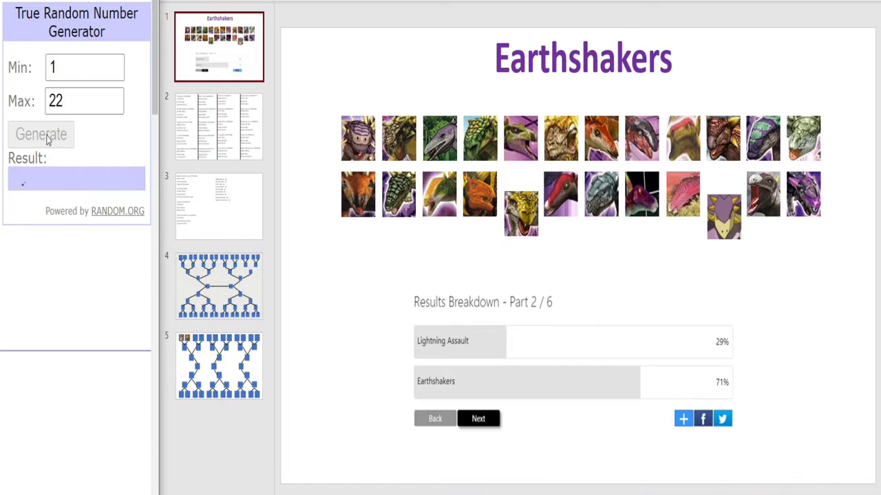
# Draw two more portraits into the next top slots, then return to the Earthshakers slide.
pyautogui.click(41, 134)
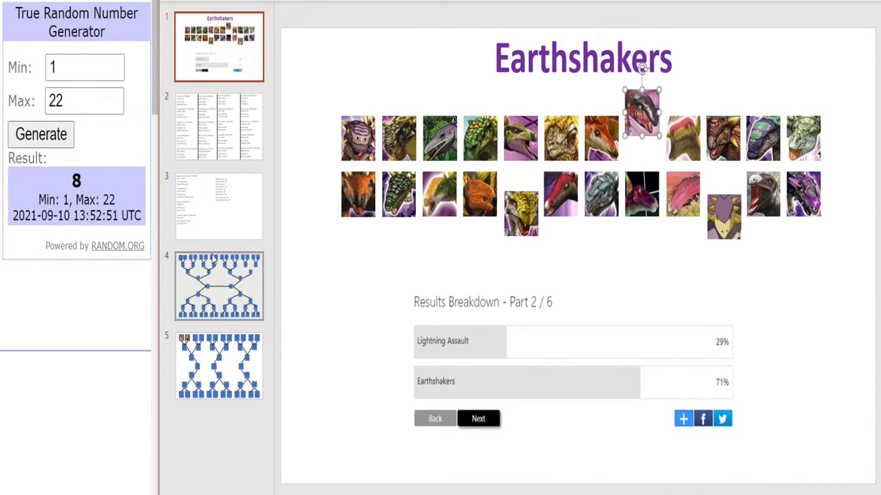
pyautogui.rightClick(503, 248)
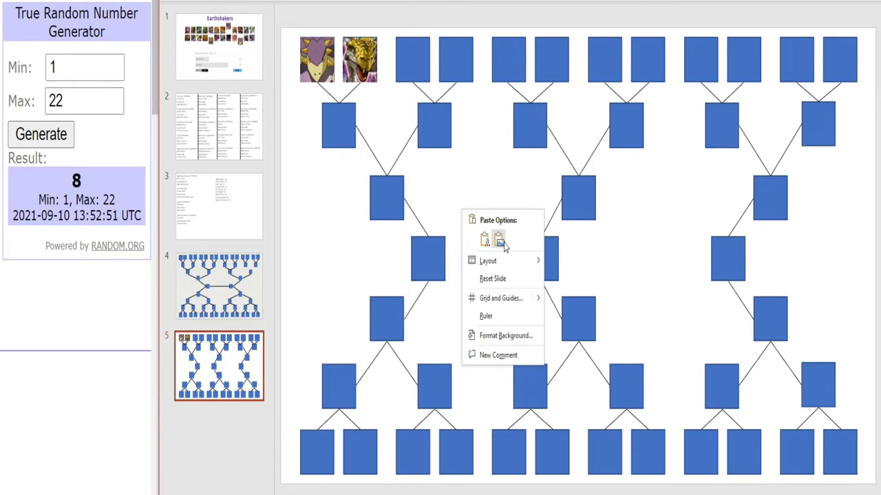
pyautogui.click(498, 240)
pyautogui.write('21')
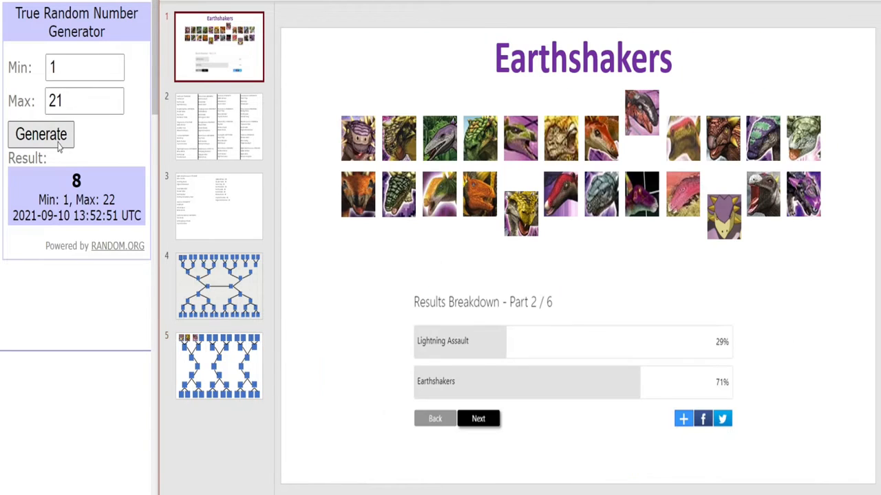
pyautogui.click(41, 135)
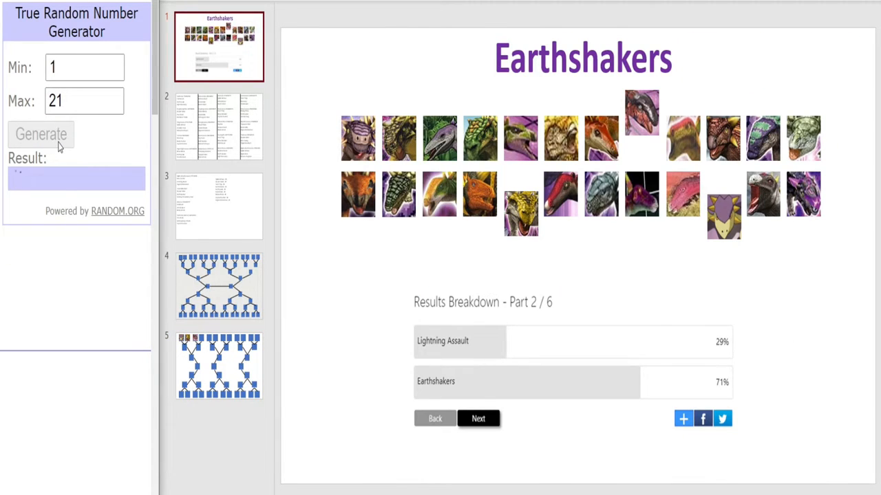
pyautogui.click(41, 135)
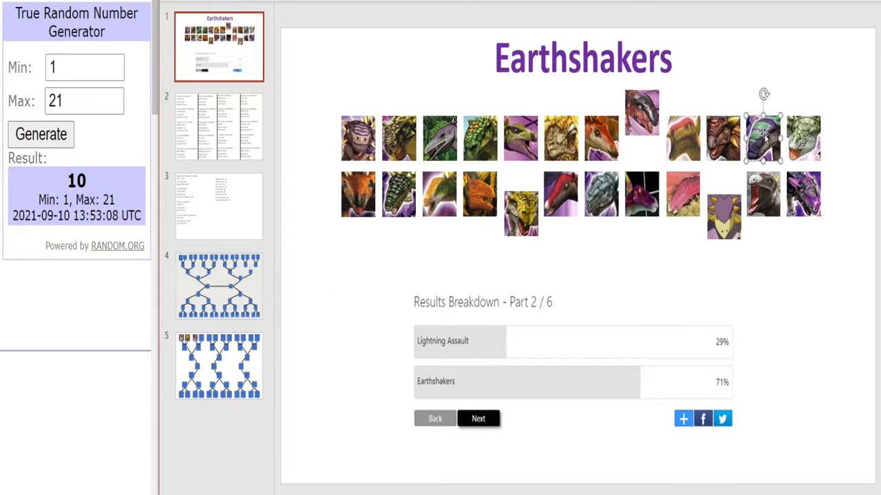
pyautogui.moveTo(763, 138); pyautogui.dragTo(764, 107)
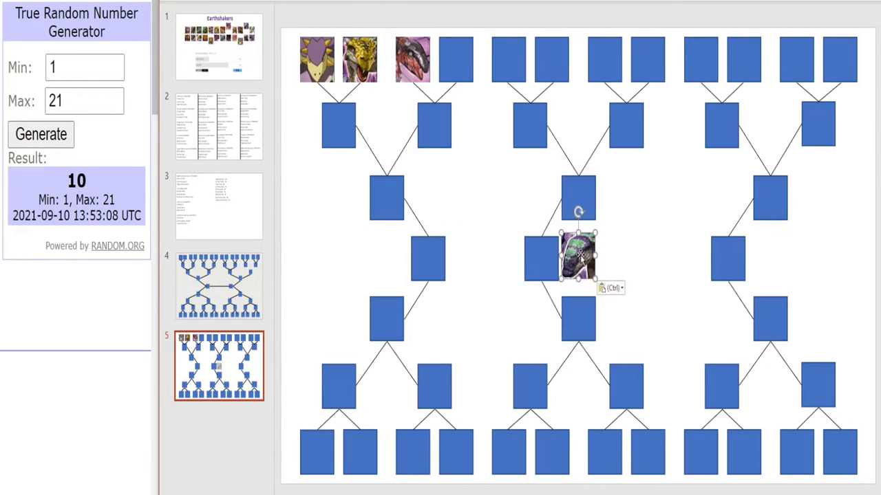
pyautogui.moveTo(578, 259); pyautogui.dragTo(455, 58)
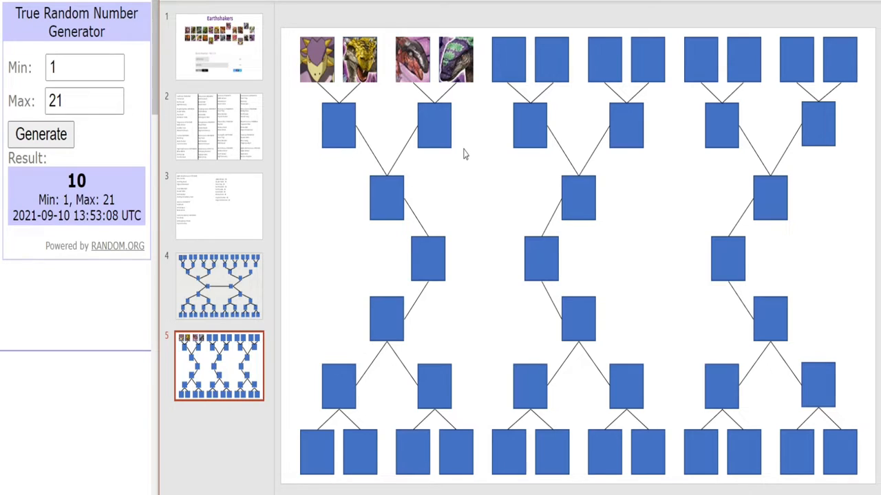
pyautogui.moveTo(267, 50)
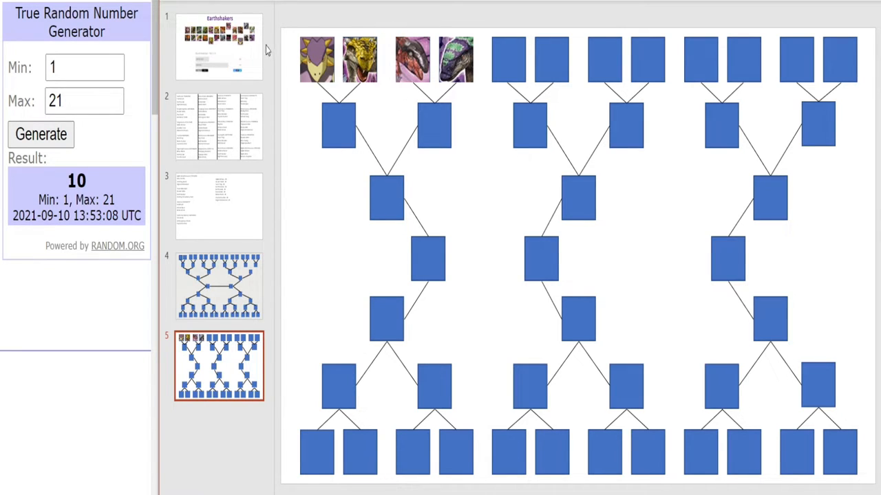
pyautogui.click(413, 59)
pyautogui.write('20')
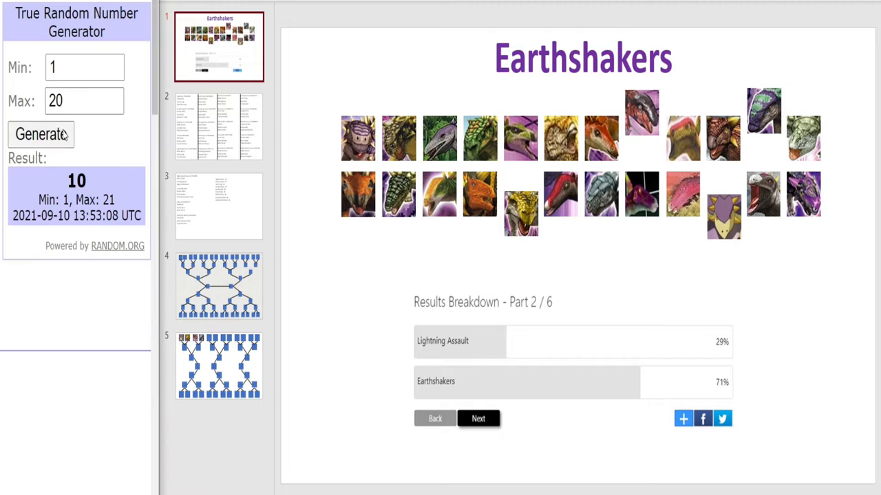
# Draw further random portraits and place them into the following top bracket slots.
pyautogui.click(42, 135)
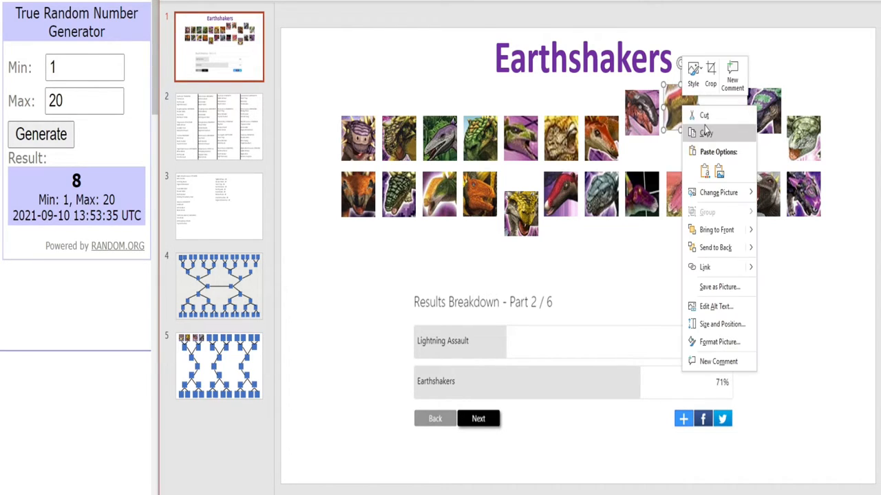
pyautogui.click(217, 366)
pyautogui.write('19')
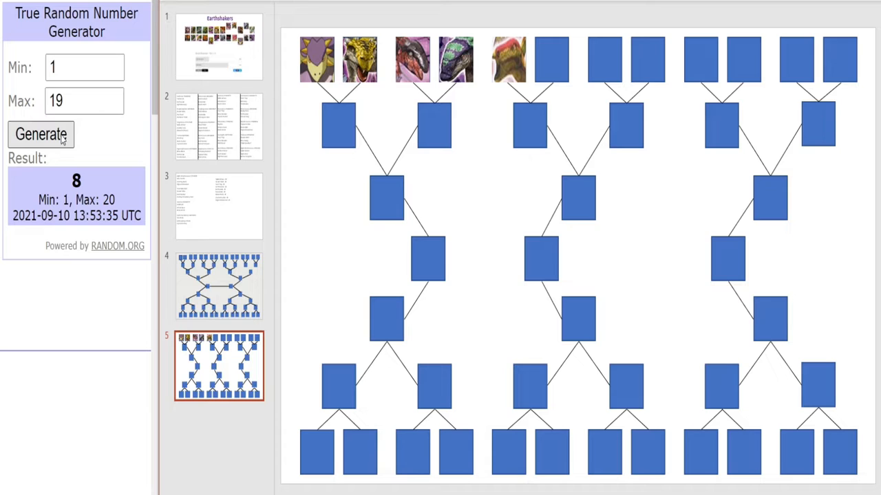
pyautogui.click(41, 135)
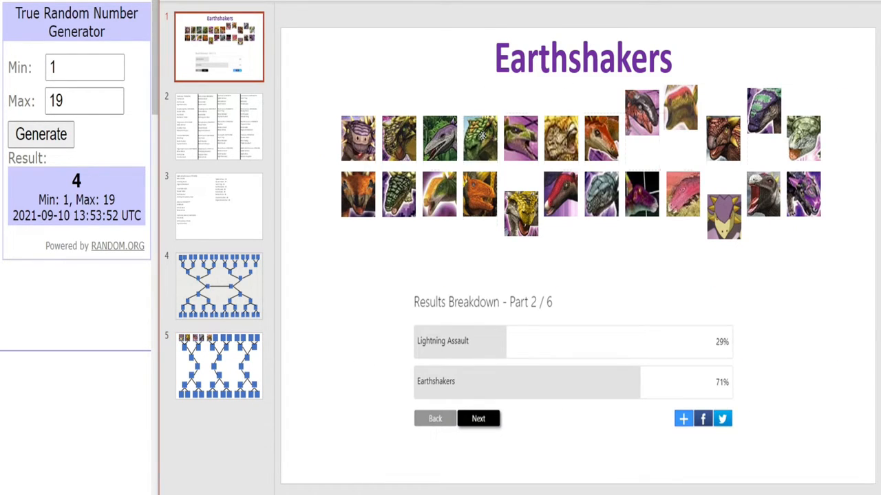
pyautogui.click(479, 138)
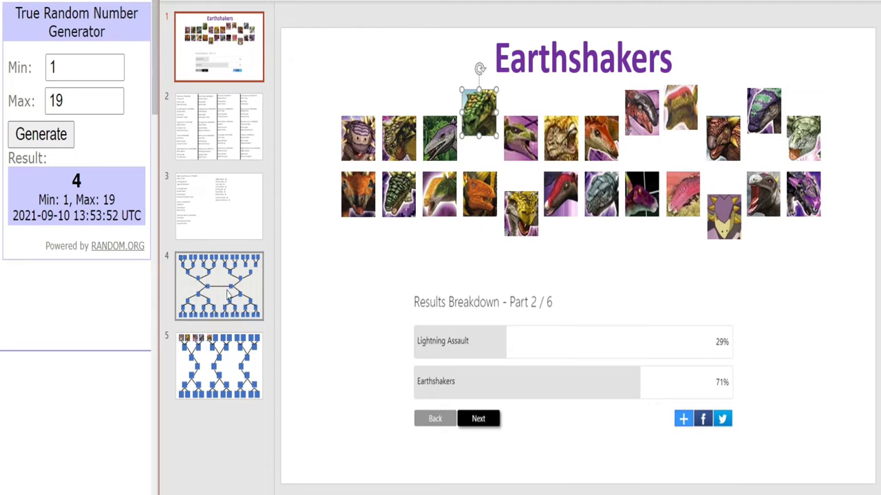
pyautogui.click(218, 366)
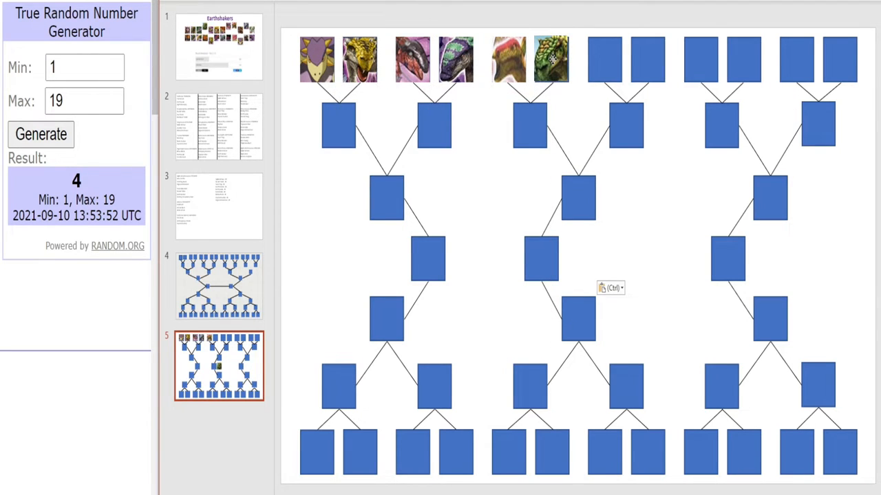
pyautogui.click(217, 47)
pyautogui.write('18')
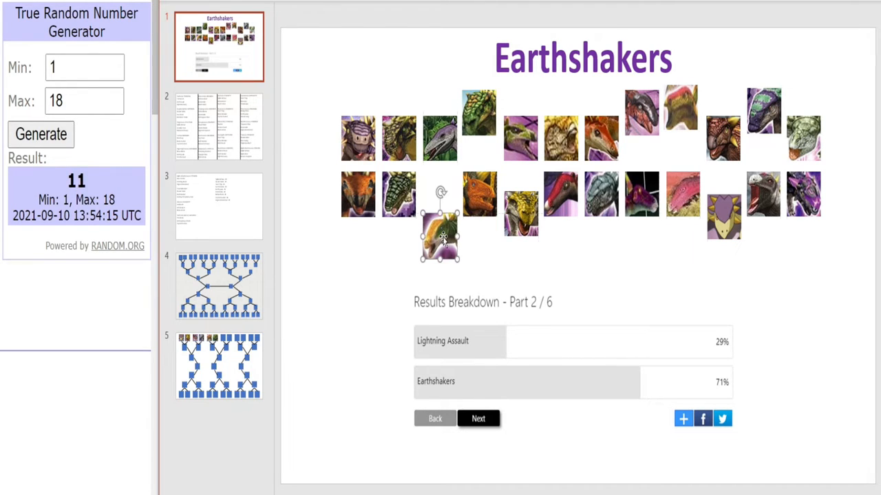
pyautogui.click(217, 366)
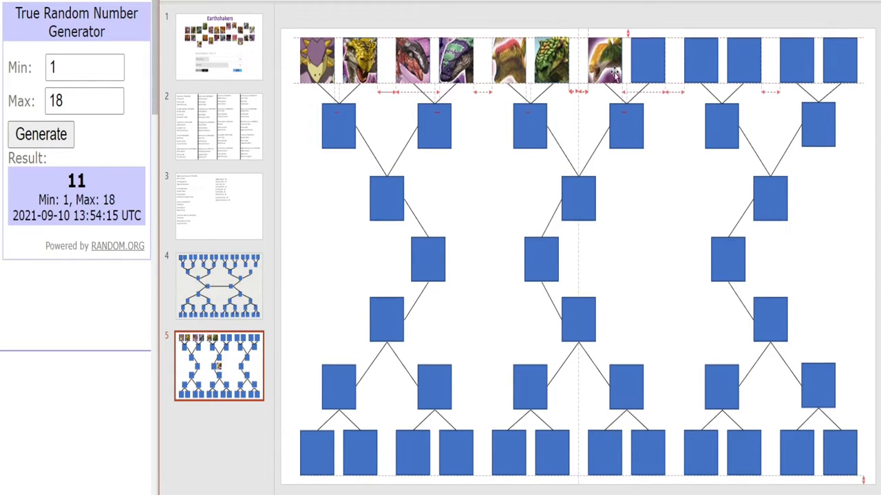
pyautogui.click(217, 45)
pyautogui.write('16')
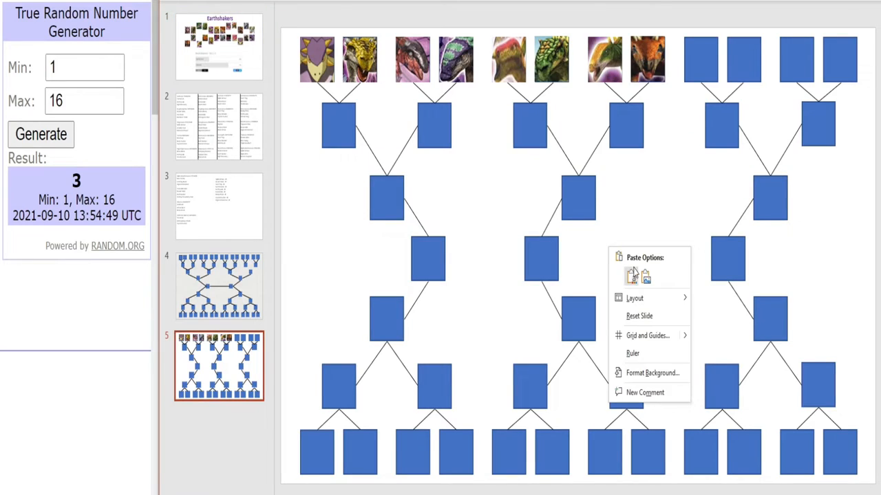
pyautogui.click(219, 47)
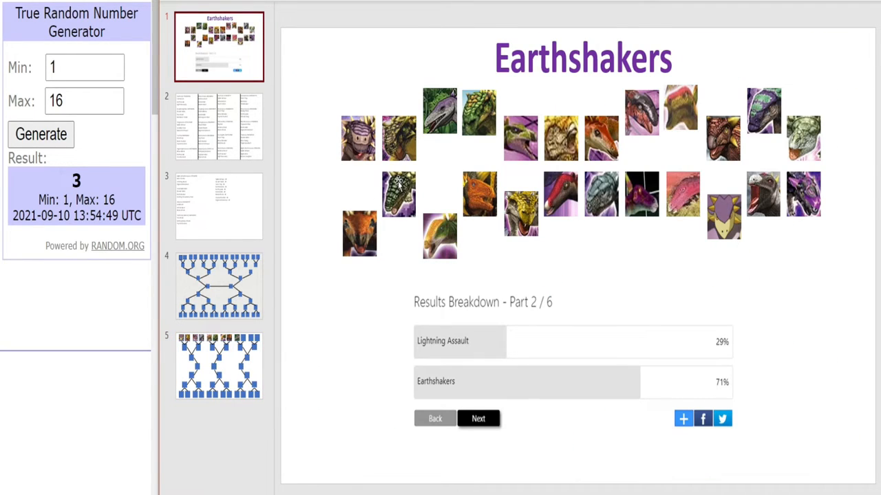
pyautogui.moveTo(99, 163)
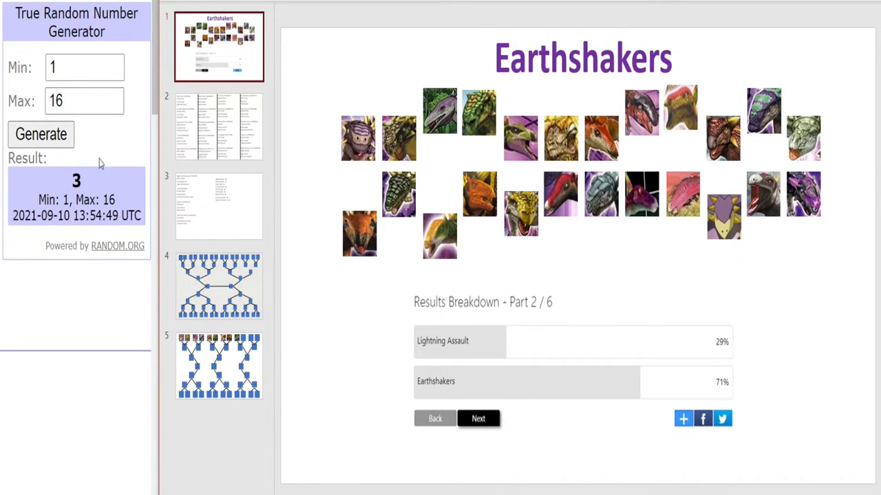
# Fill the remaining top-row slots with drawn portraits and return to the Earthshakers slide.
pyautogui.click(41, 133)
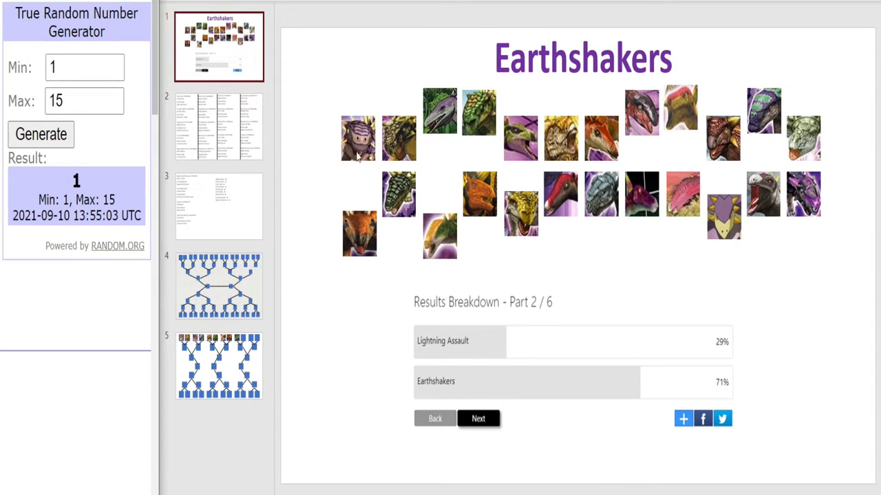
pyautogui.rightClick(357, 138)
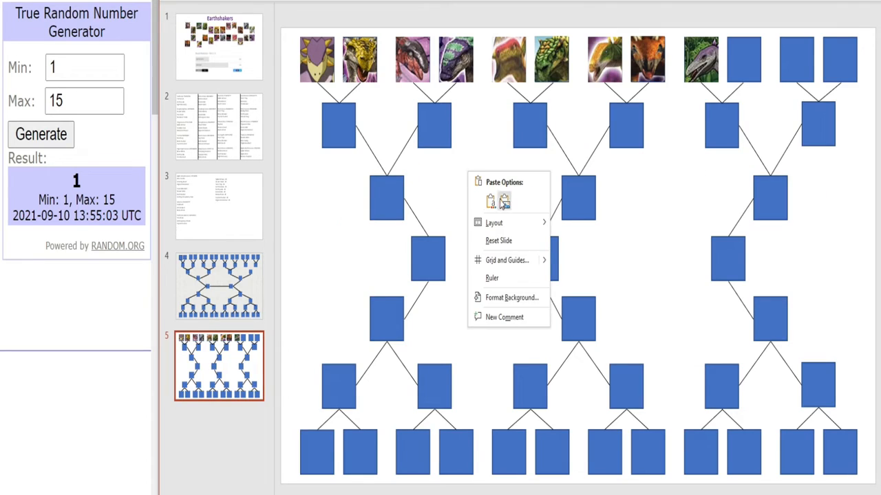
pyautogui.click(490, 201)
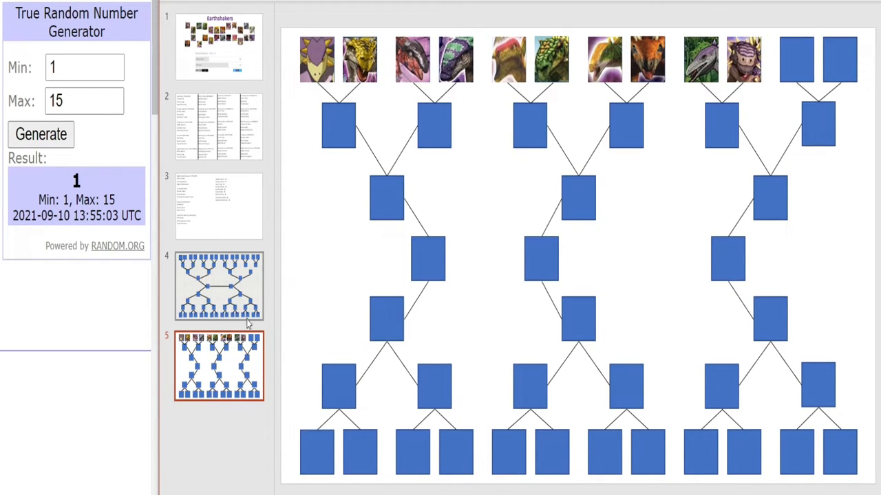
pyautogui.click(219, 45)
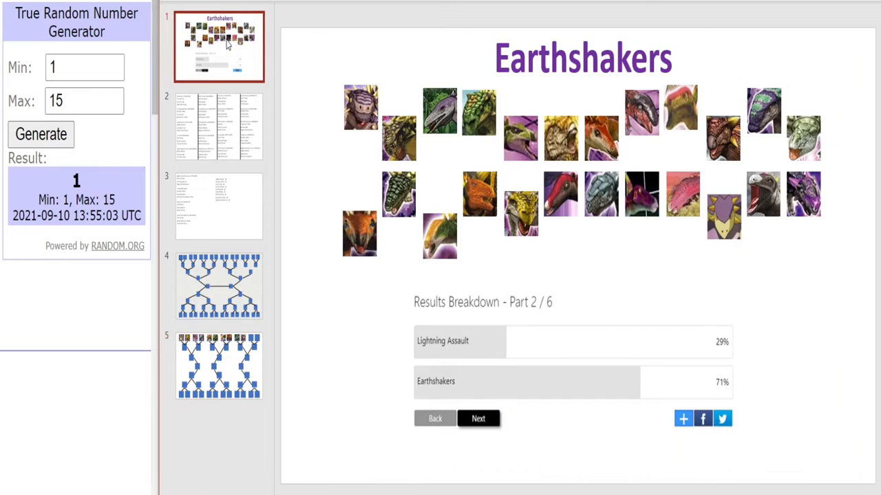
pyautogui.click(42, 134)
pyautogui.write('13')
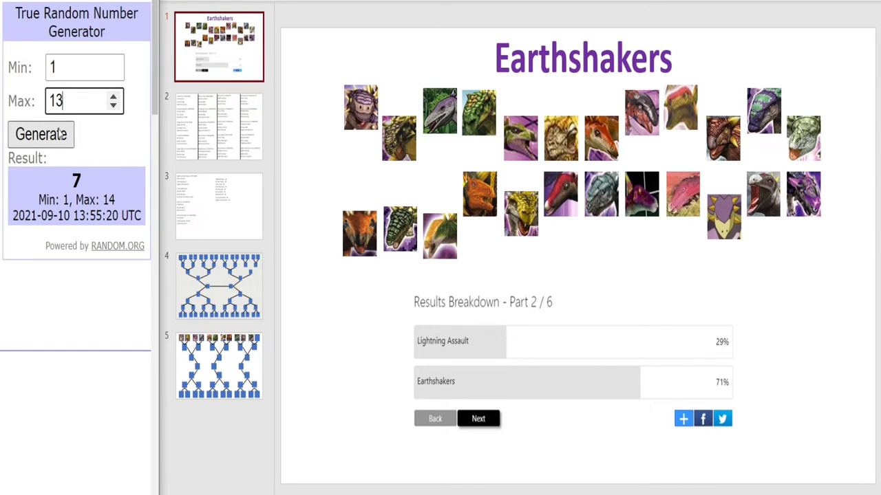
pyautogui.click(41, 135)
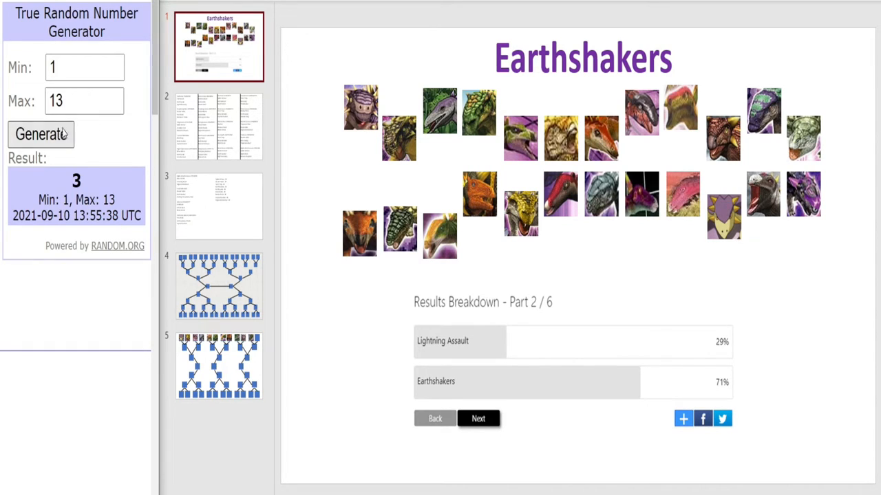
pyautogui.click(561, 121)
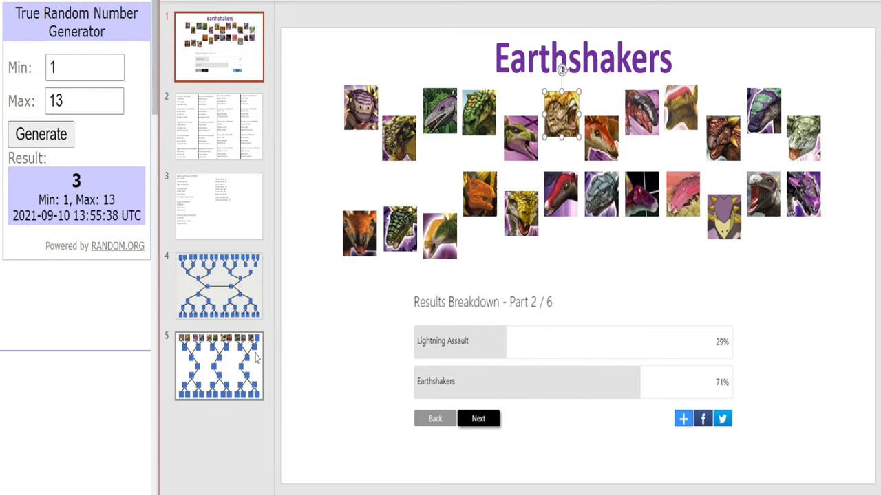
pyautogui.click(218, 366)
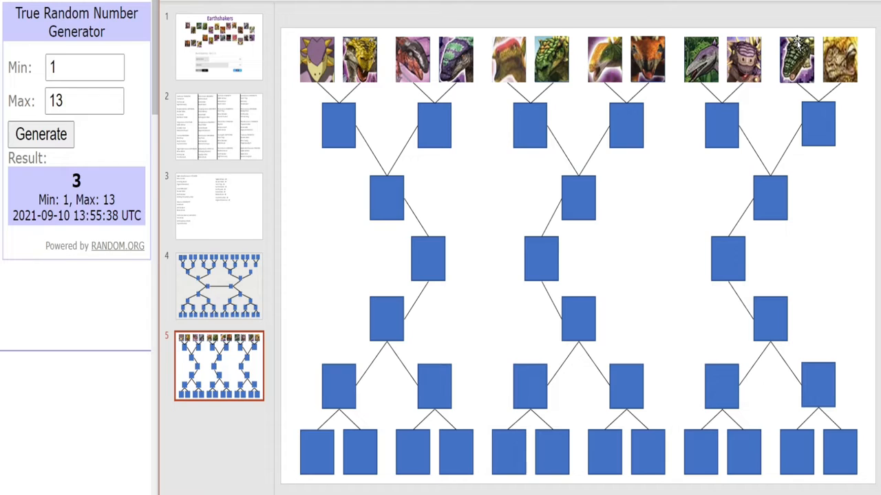
pyautogui.moveTo(538, 217)
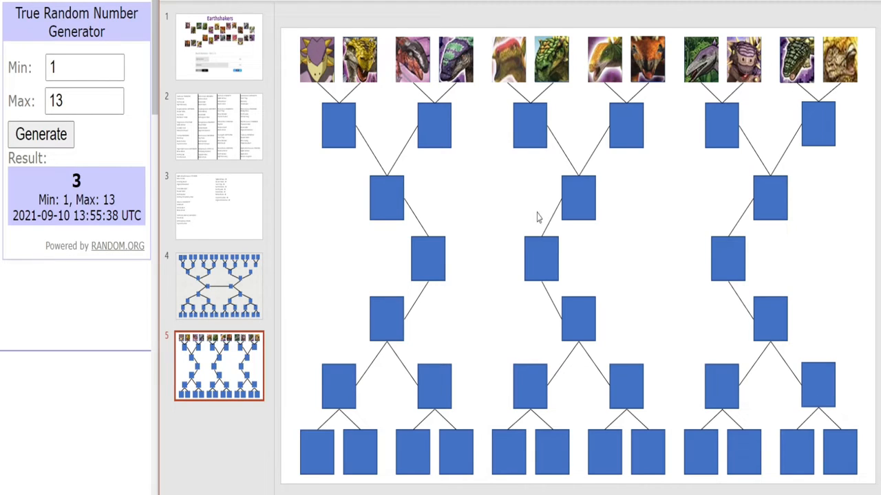
pyautogui.moveTo(245, 30)
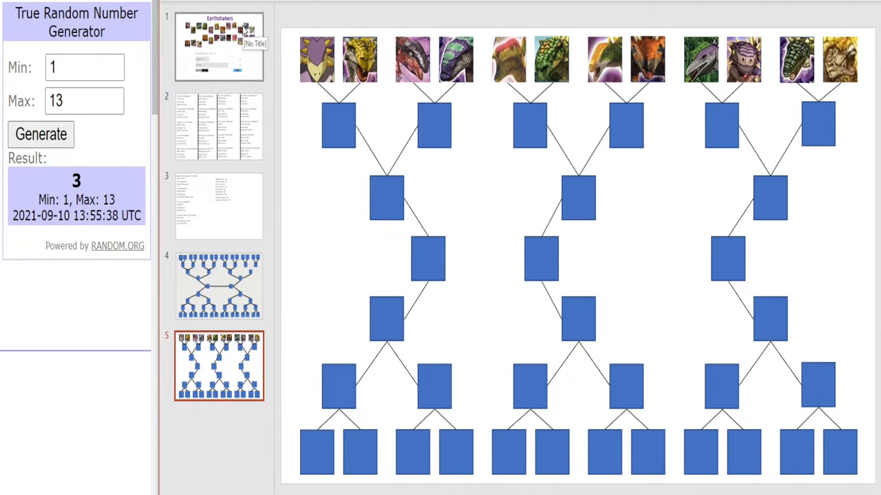
pyautogui.click(217, 45)
pyautogui.write('12')
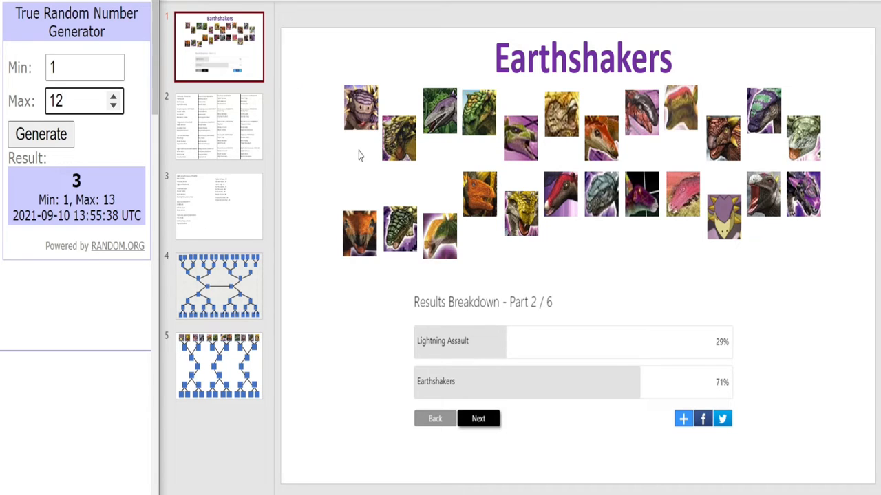
pyautogui.moveTo(446, 223)
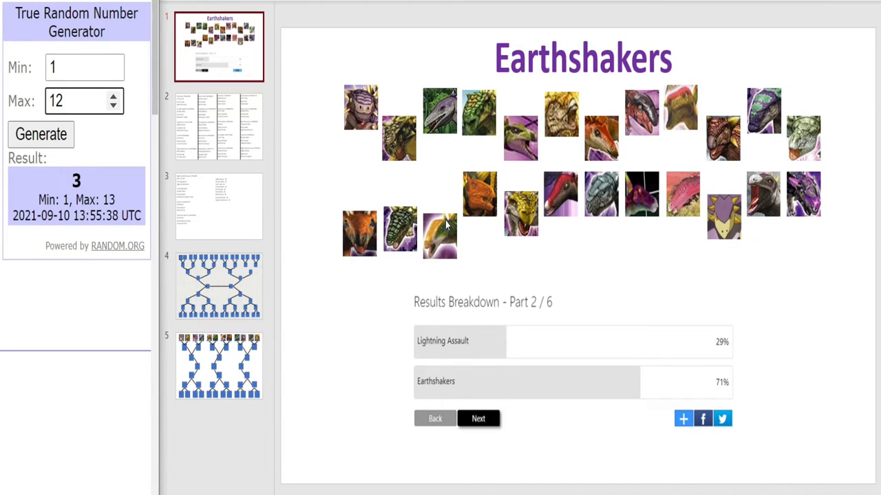
pyautogui.click(398, 137)
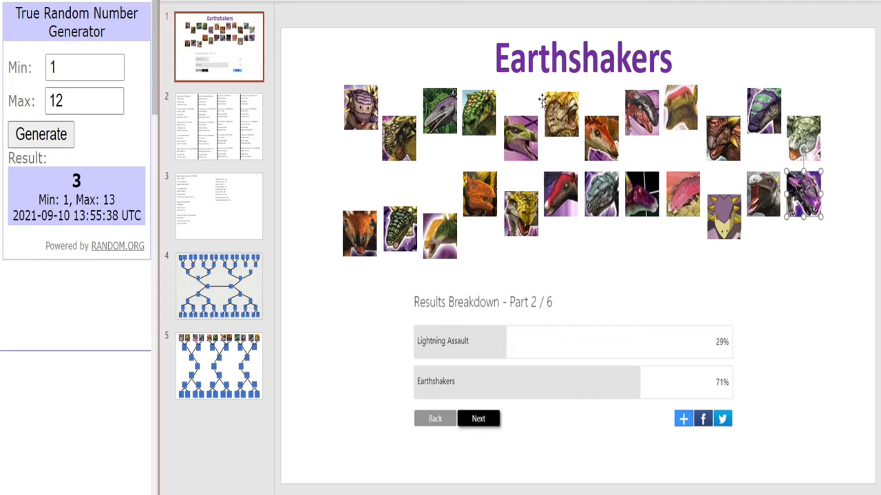
# Draw portraits from ranges 1–11 and 1–10 and move them into bottom bracket slots.
pyautogui.click(41, 135)
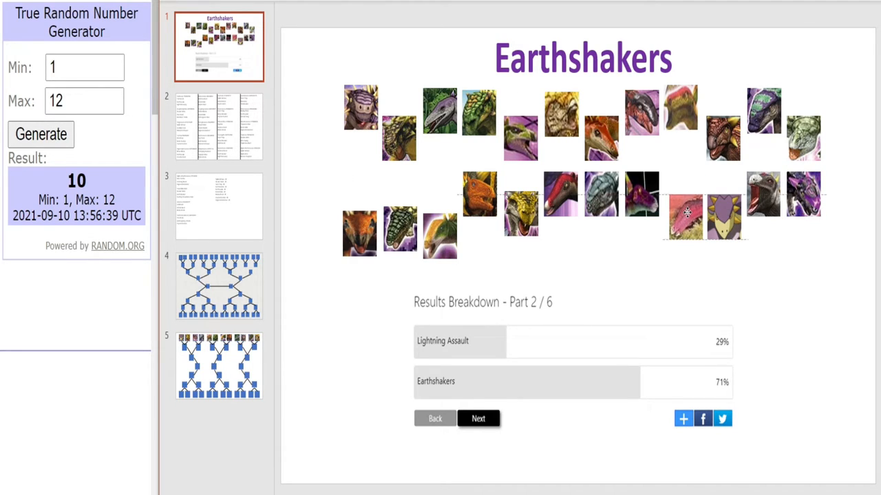
pyautogui.rightClick(516, 241)
pyautogui.write('11')
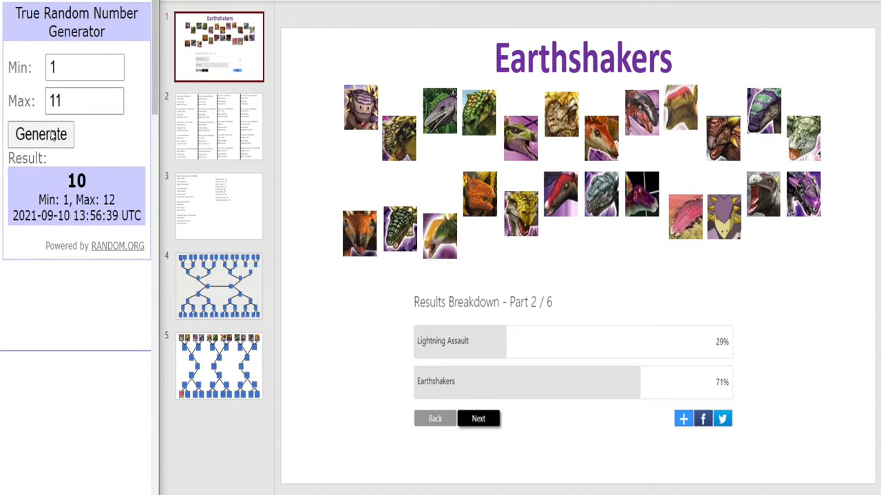
pyautogui.click(42, 134)
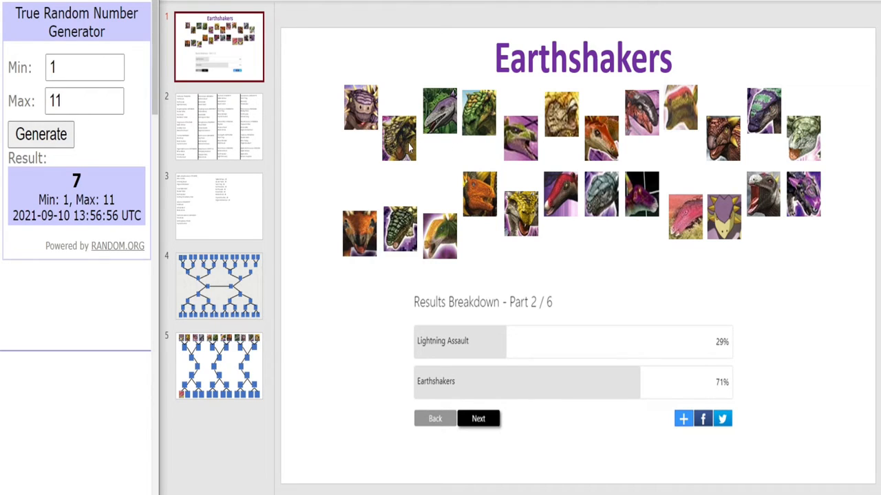
pyautogui.click(562, 207)
pyautogui.write('10')
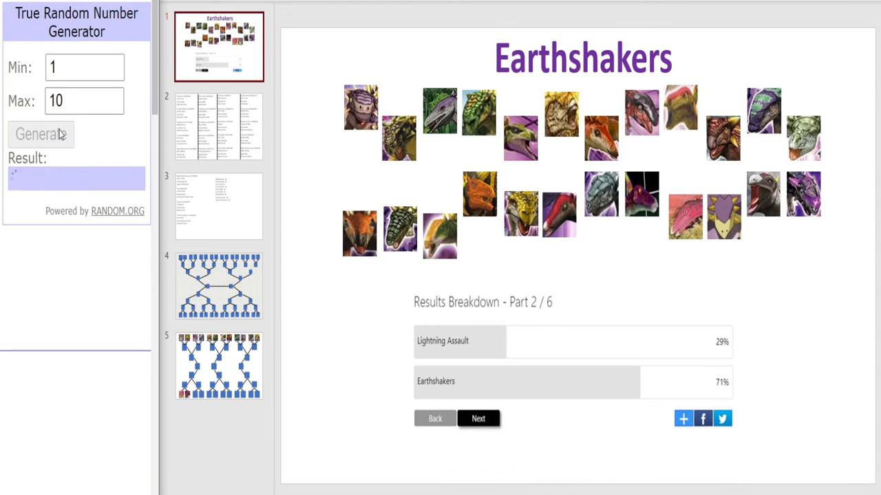
pyautogui.click(41, 135)
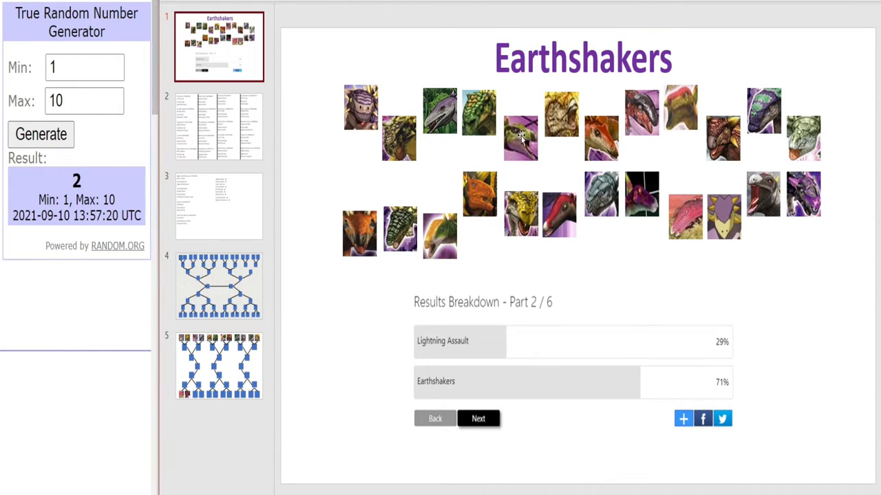
pyautogui.click(520, 137)
pyautogui.write('9')
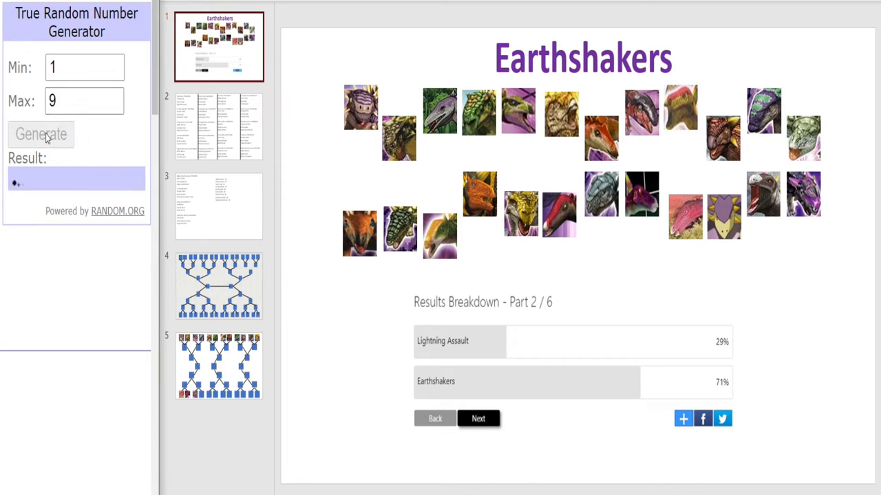
# Draw from 1–9 and 1–8 and move those portraits into the next bottom slots.
pyautogui.click(41, 135)
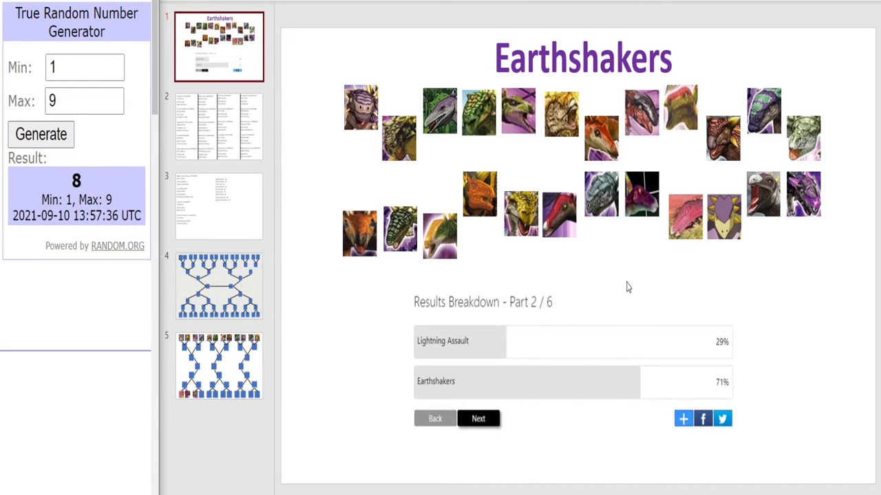
pyautogui.click(762, 204)
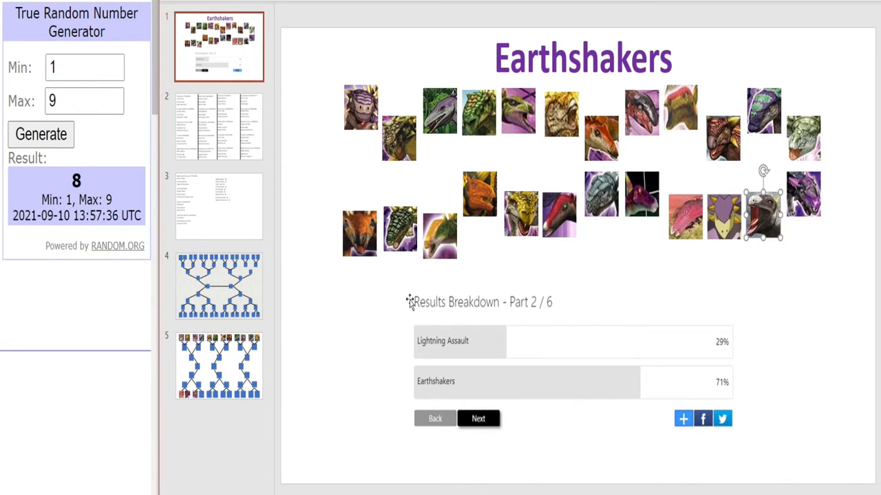
pyautogui.click(217, 366)
pyautogui.write('8')
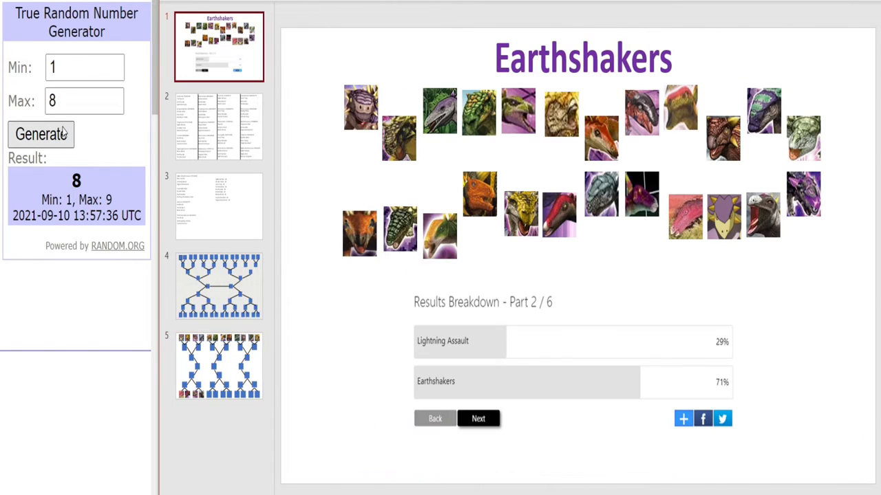
pyautogui.click(41, 134)
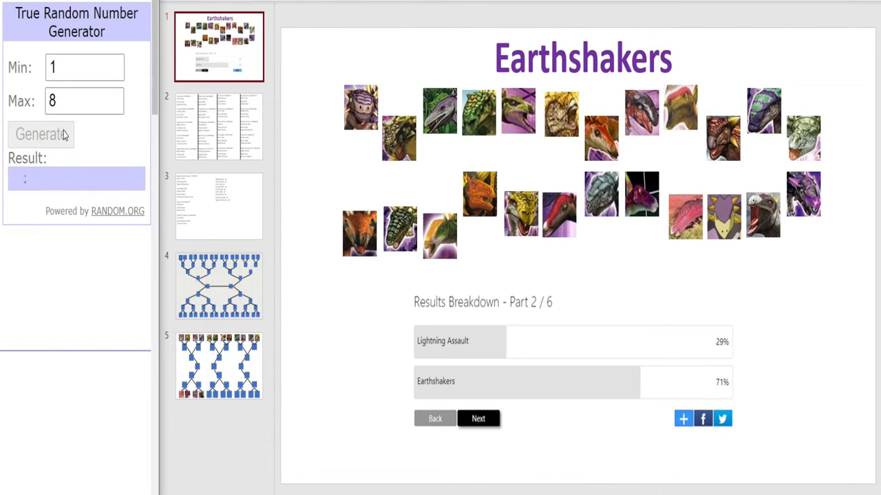
pyautogui.click(42, 135)
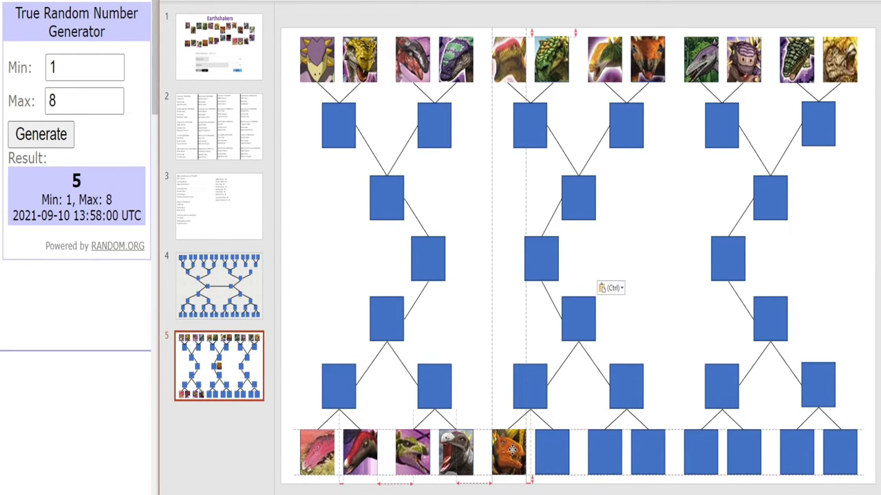
# Paste the drawn portrait into the bracket, set the draw Max to 6, and draw from 1–5.
pyautogui.click(219, 46)
pyautogui.write('7')
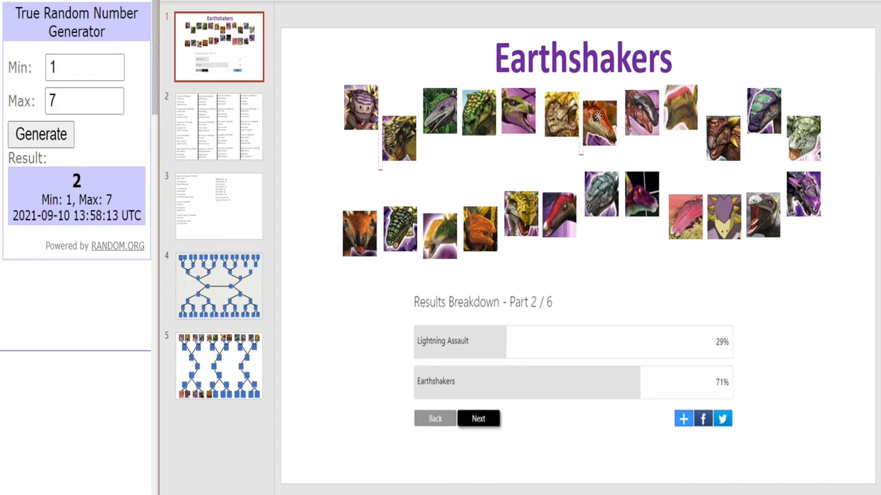
pyautogui.click(600, 113)
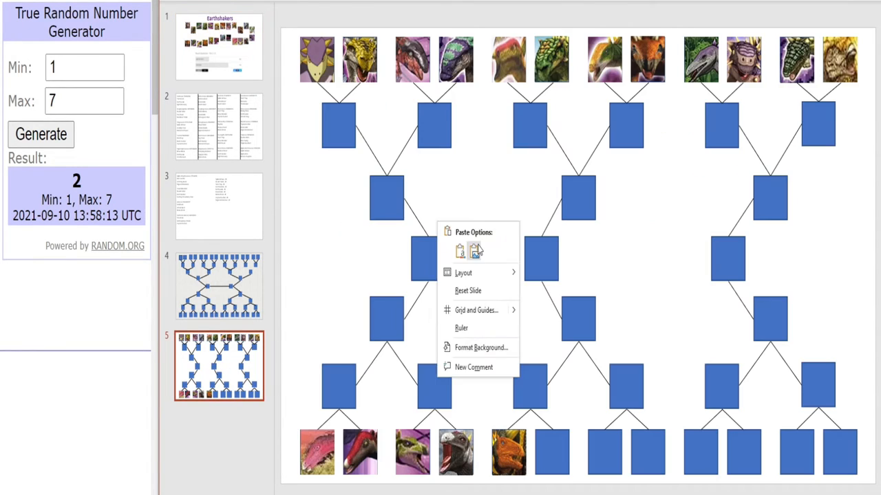
pyautogui.click(460, 251)
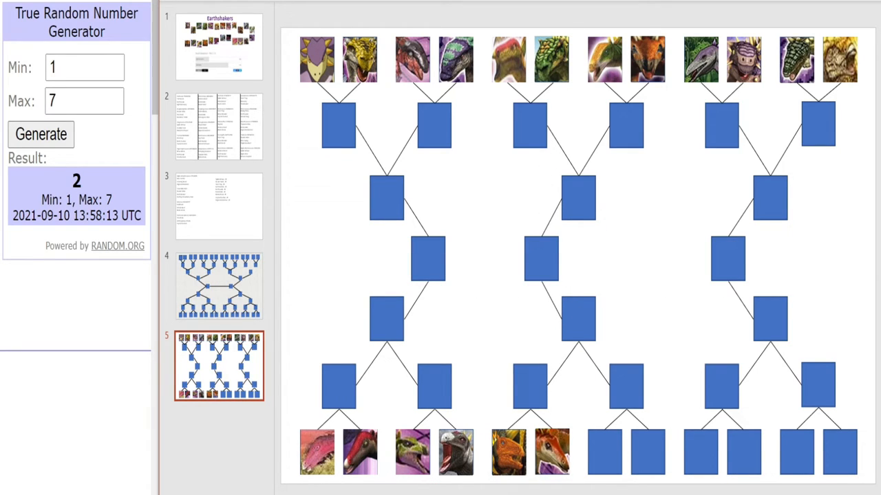
pyautogui.moveTo(795, 3)
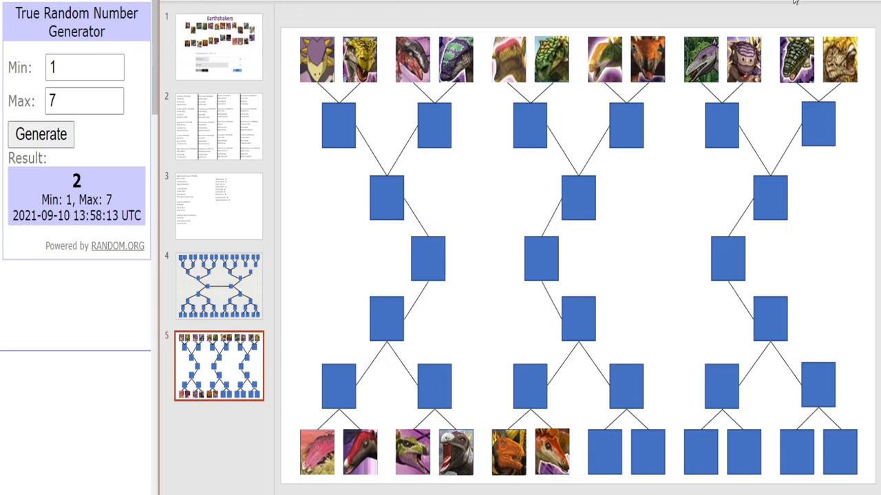
pyautogui.moveTo(152, 149)
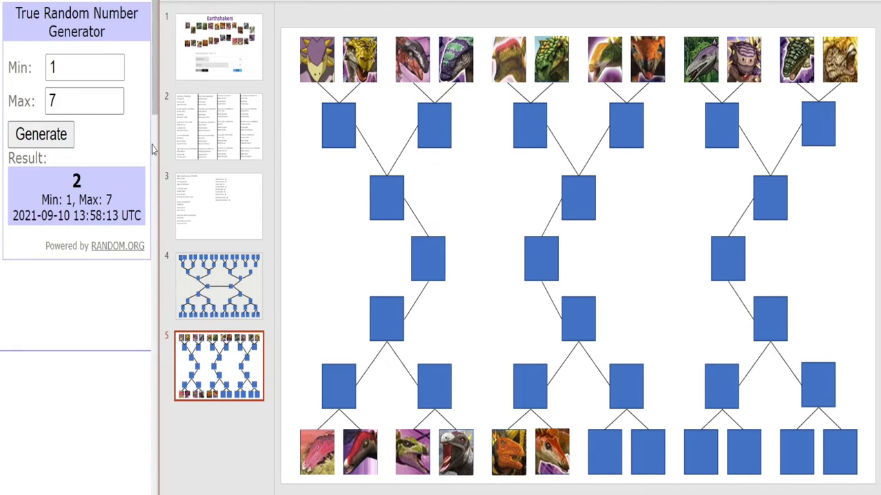
pyautogui.write('6')
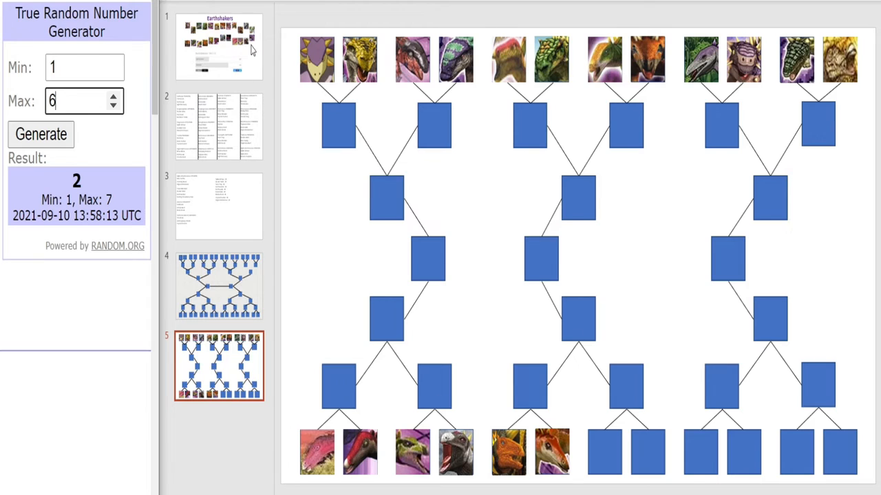
pyautogui.click(41, 135)
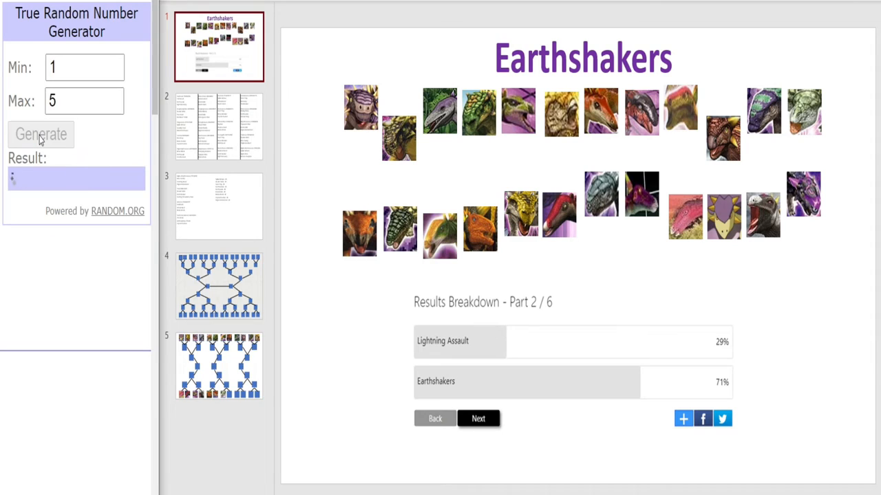
pyautogui.click(41, 135)
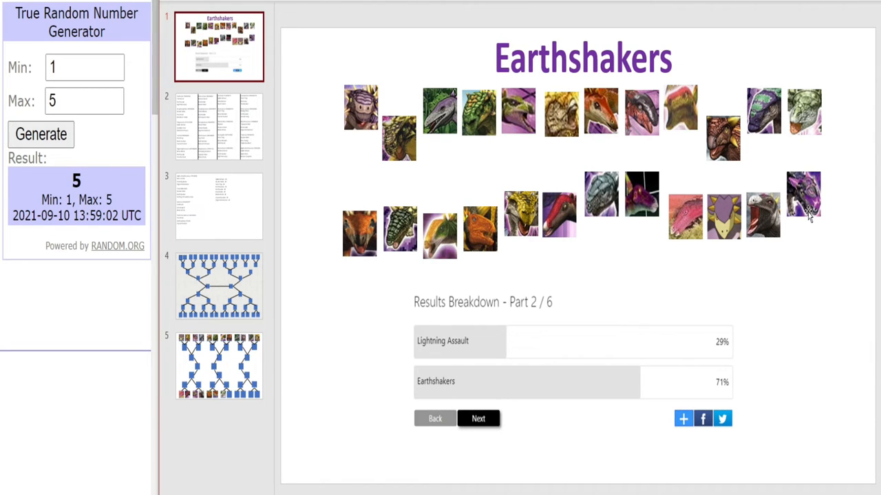
pyautogui.click(217, 366)
pyautogui.write('4')
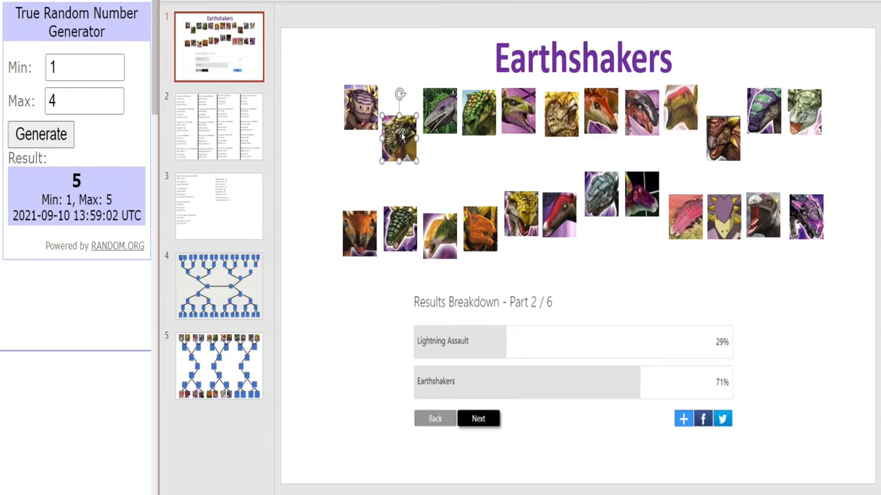
pyautogui.moveTo(397, 137); pyautogui.dragTo(722, 137)
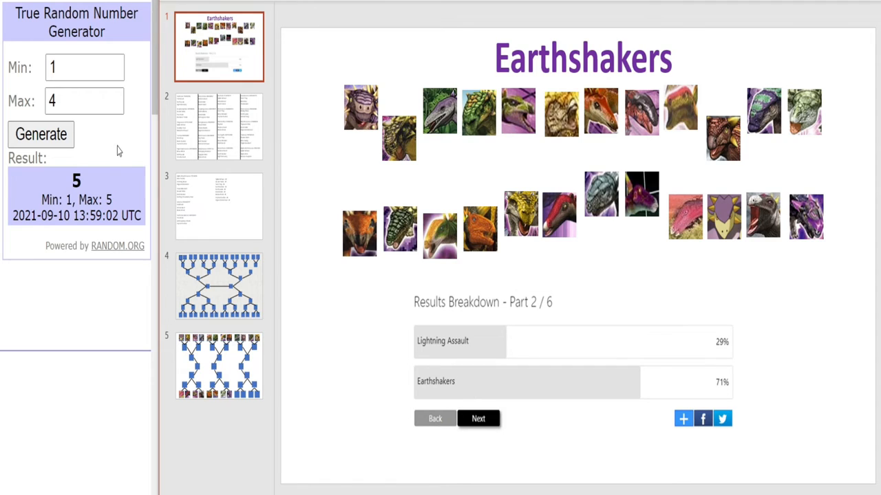
# Draw from 1–4 and 1–3, cutting each portrait into the next bottom bracket slot.
pyautogui.click(42, 134)
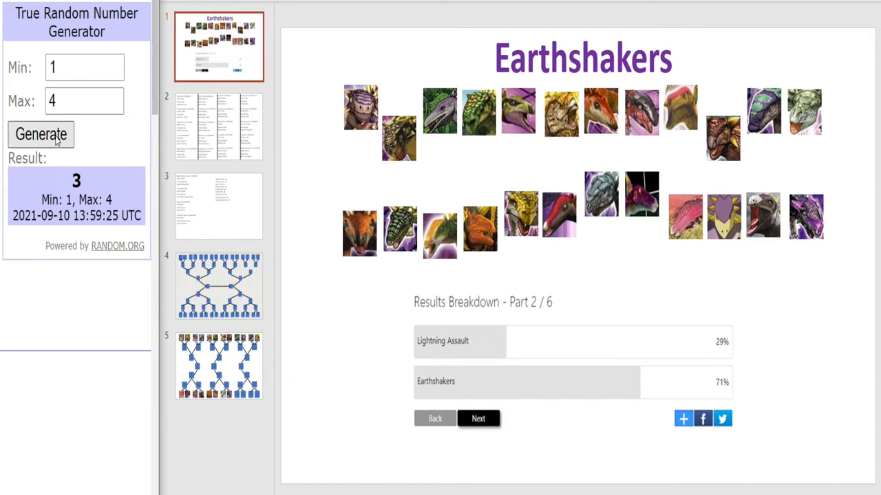
pyautogui.click(598, 217)
pyautogui.write('3')
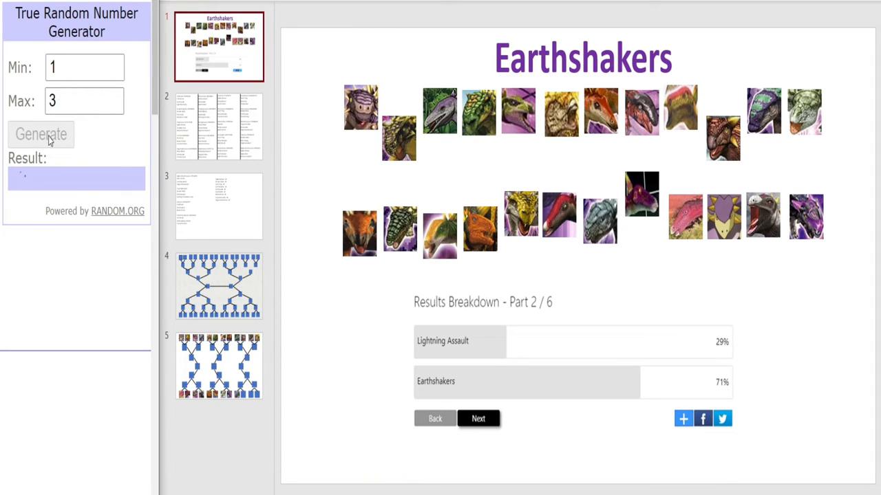
pyautogui.click(42, 135)
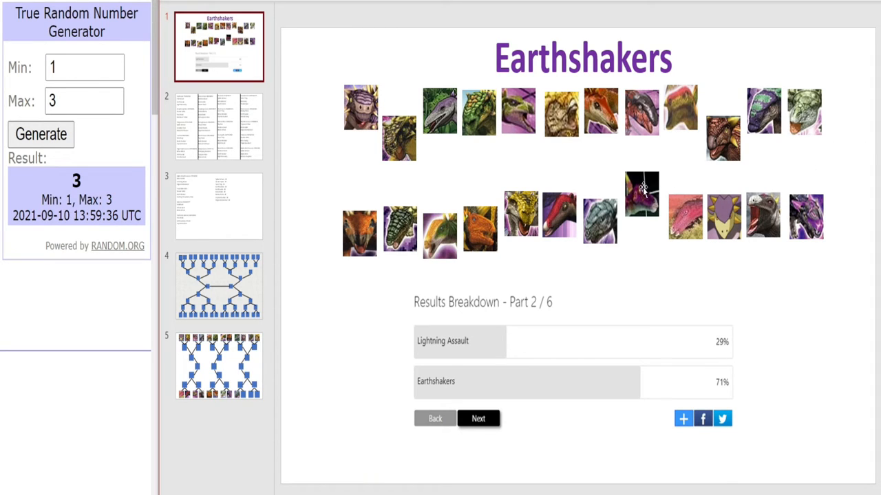
pyautogui.rightClick(641, 193)
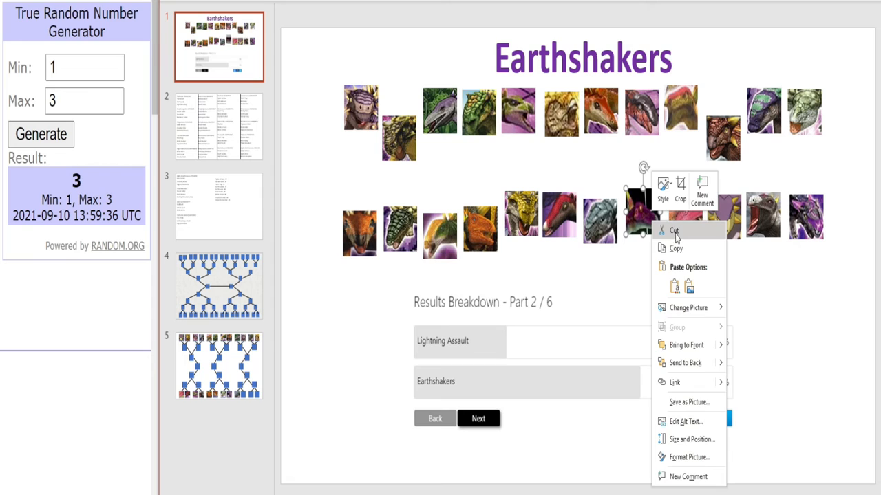
pyautogui.click(217, 364)
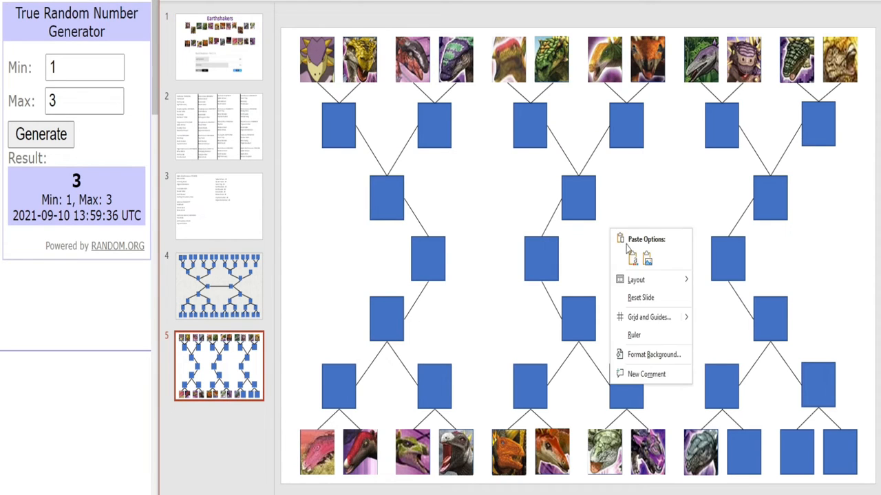
pyautogui.click(630, 257)
pyautogui.write('2')
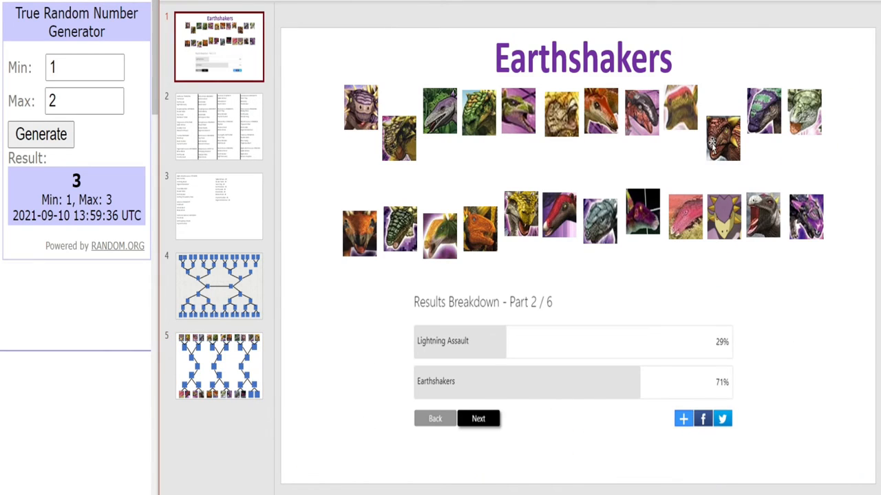
# Make the final 1–2 draw, which returns 2, and reposition that portrait on the Earthshakers slide.
pyautogui.click(398, 138)
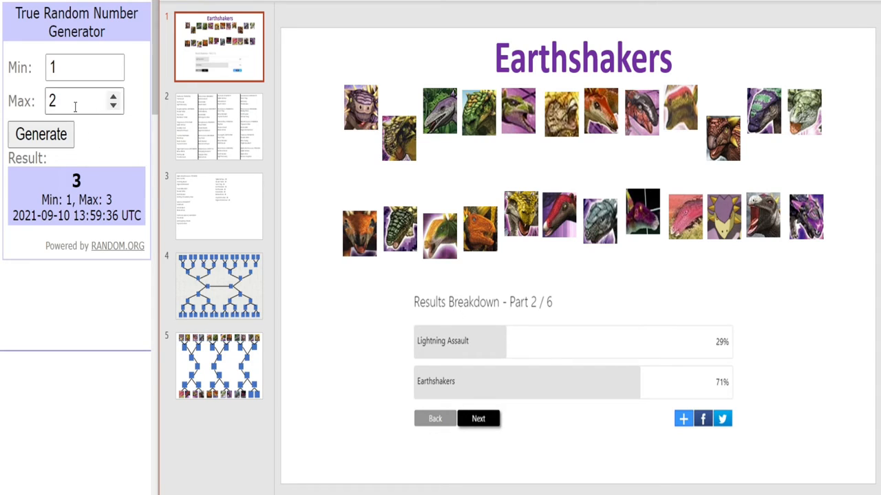
pyautogui.click(41, 135)
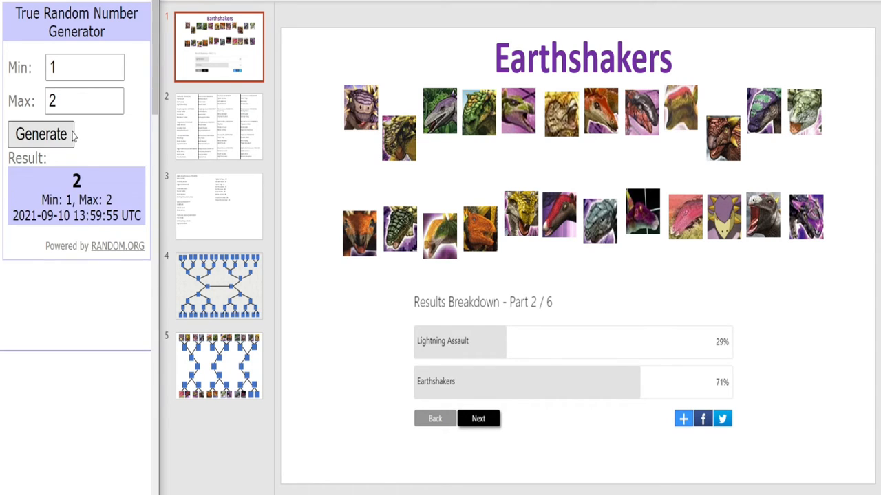
pyautogui.click(722, 135)
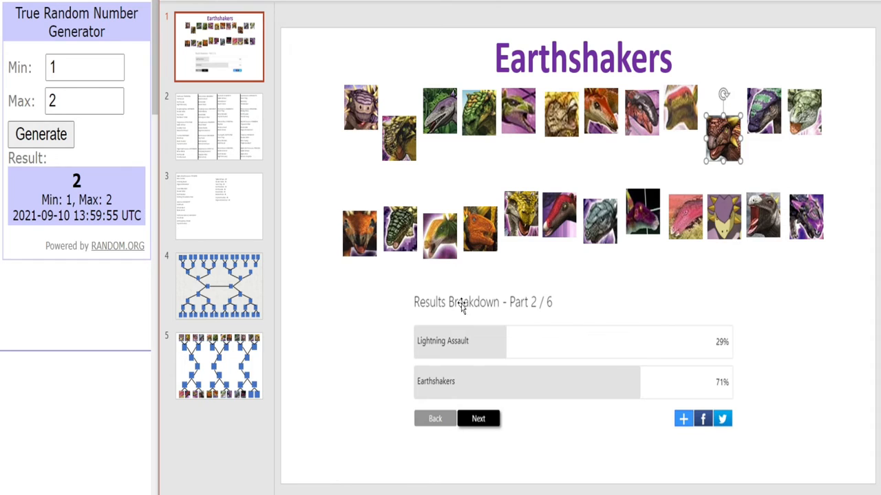
pyautogui.moveTo(723, 137); pyautogui.dragTo(399, 131)
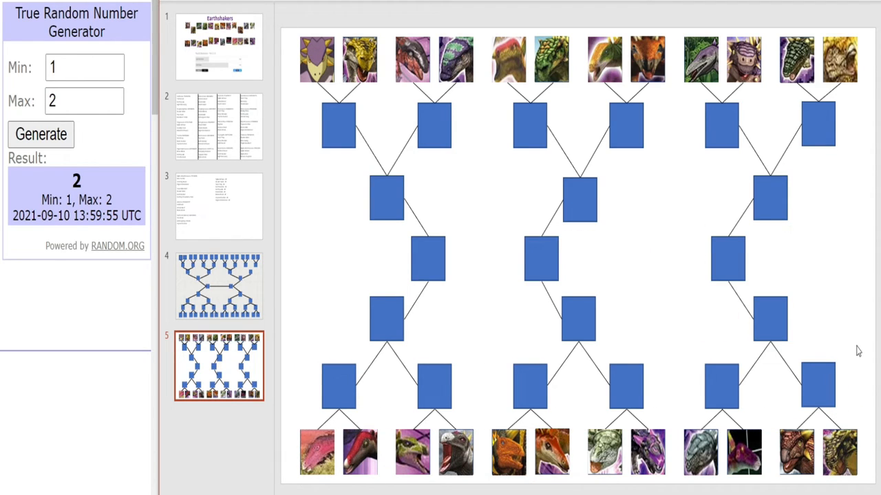
pyautogui.moveTo(267, 76)
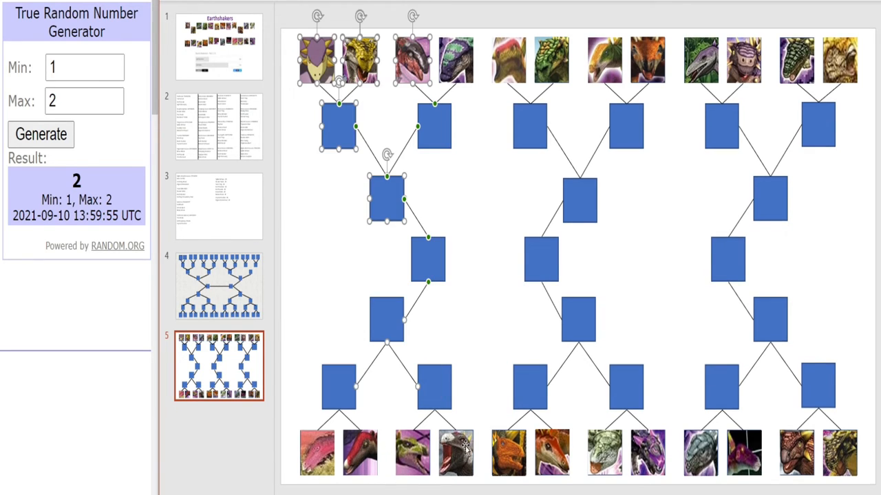
pyautogui.moveTo(677, 71)
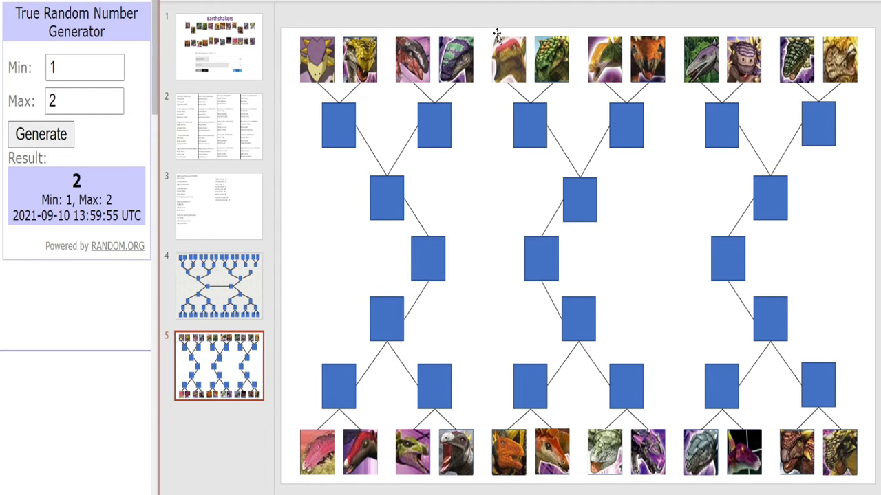
pyautogui.moveTo(522, 122)
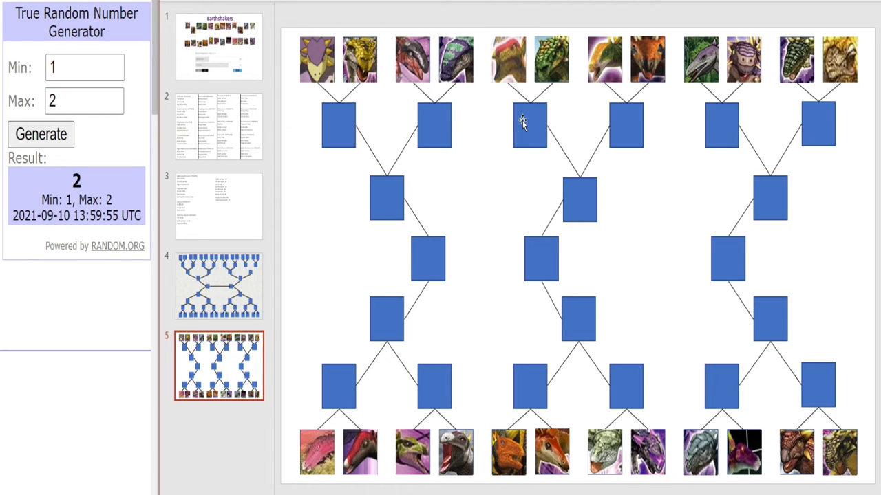
pyautogui.click(647, 451)
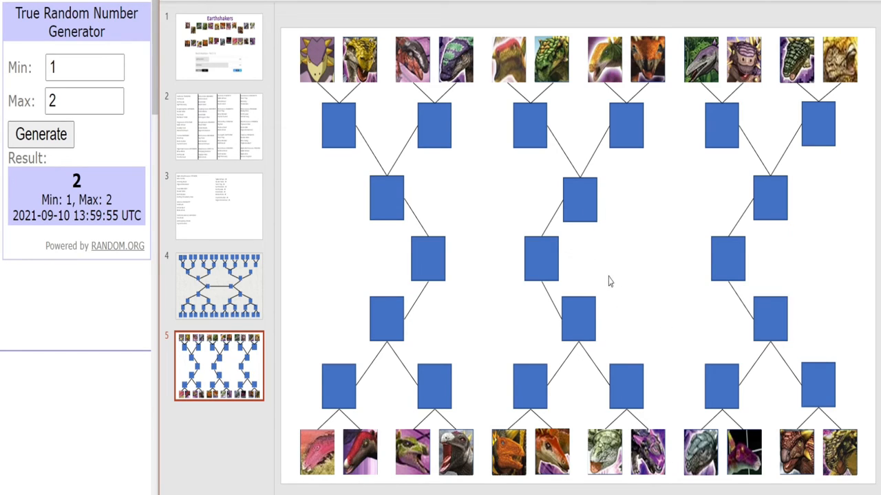
pyautogui.moveTo(563, 374)
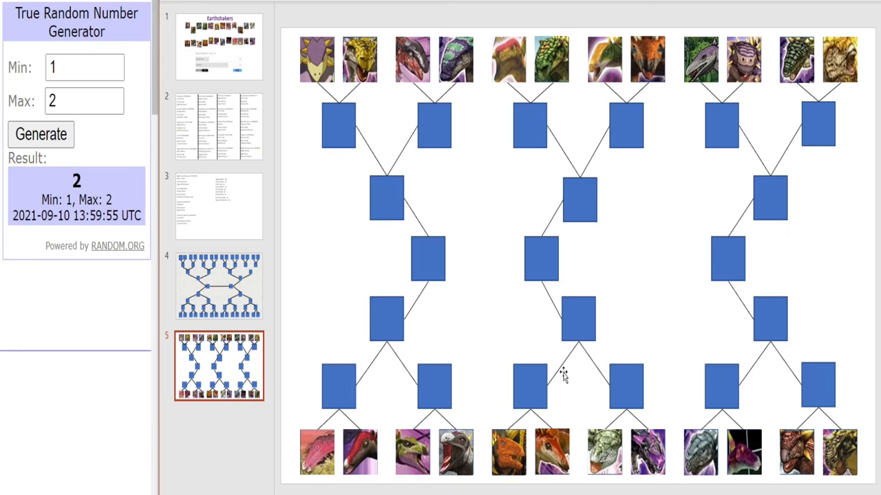
pyautogui.click(647, 451)
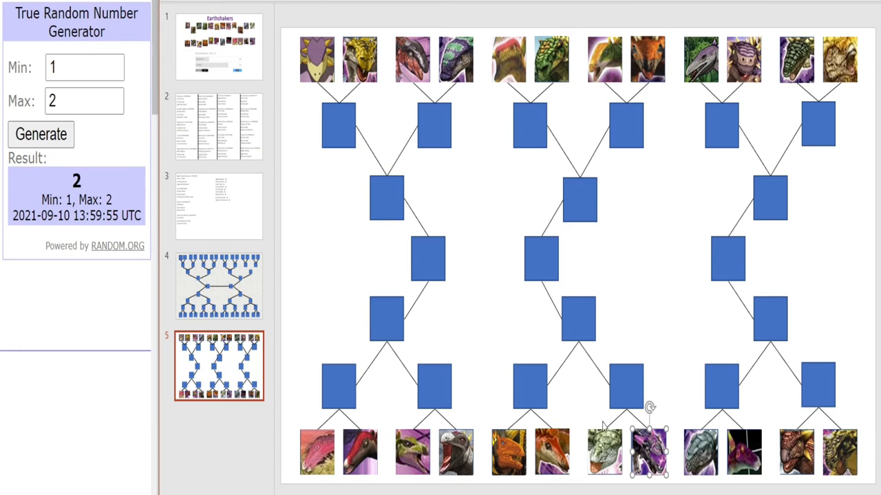
pyautogui.moveTo(614, 222)
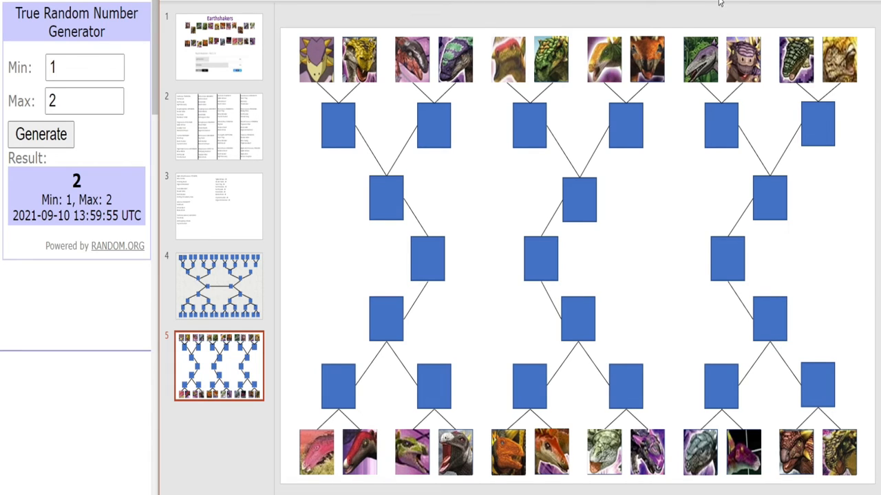
pyautogui.click(838, 451)
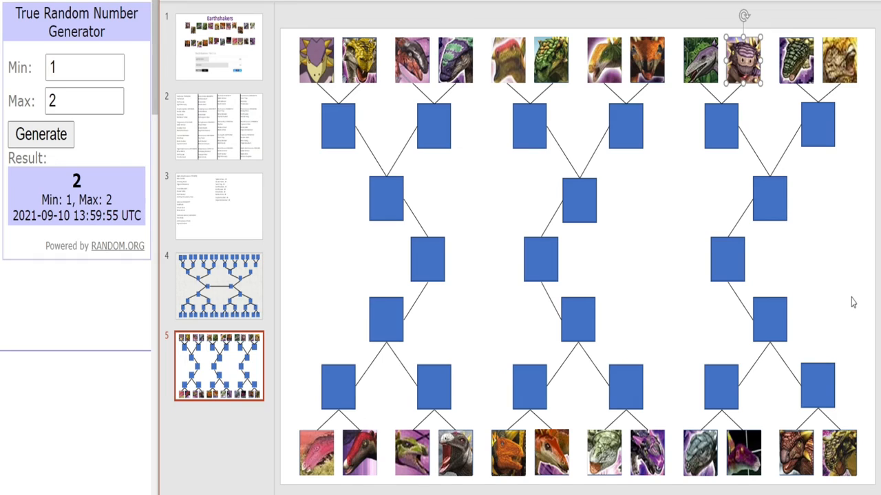
pyautogui.click(698, 61)
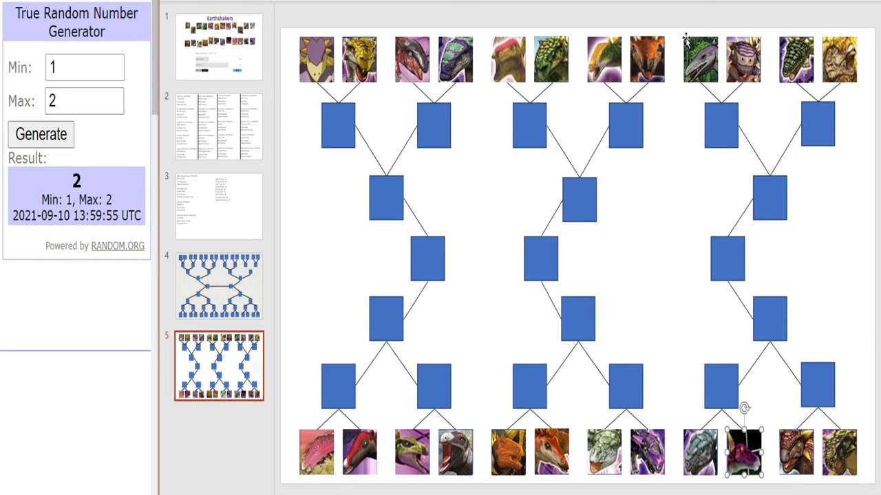
pyautogui.click(218, 285)
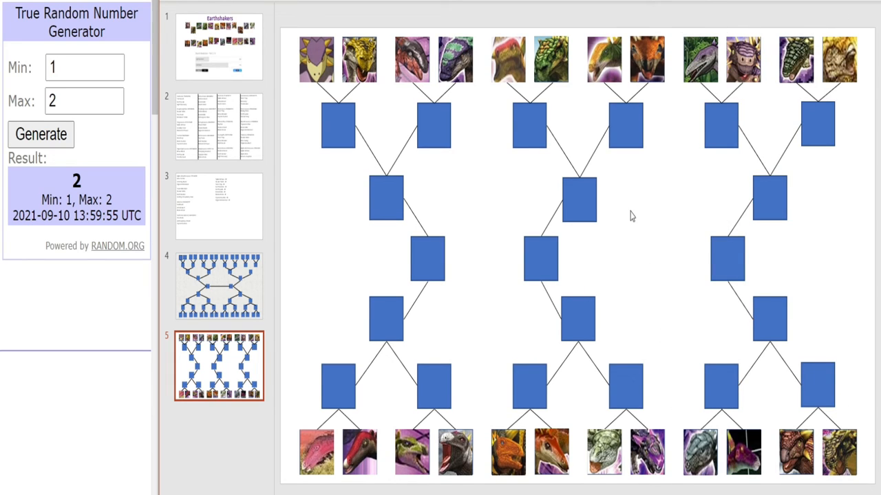
pyautogui.click(795, 61)
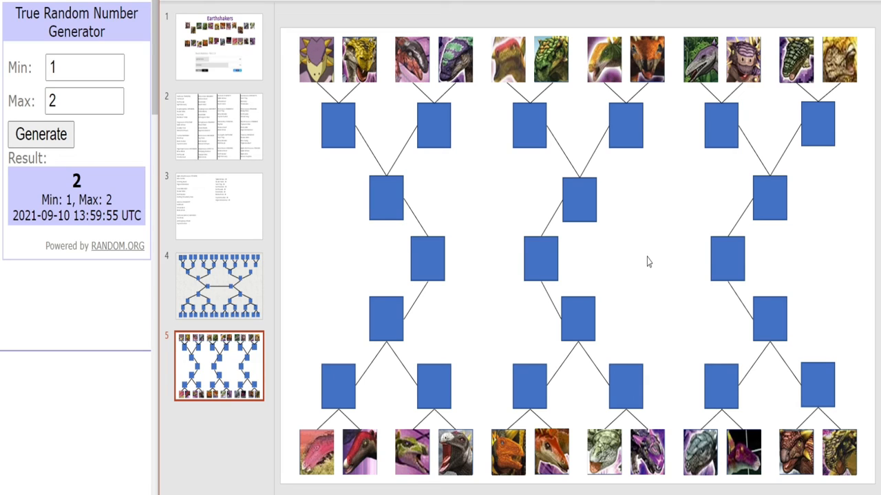
pyautogui.moveTo(430, 190)
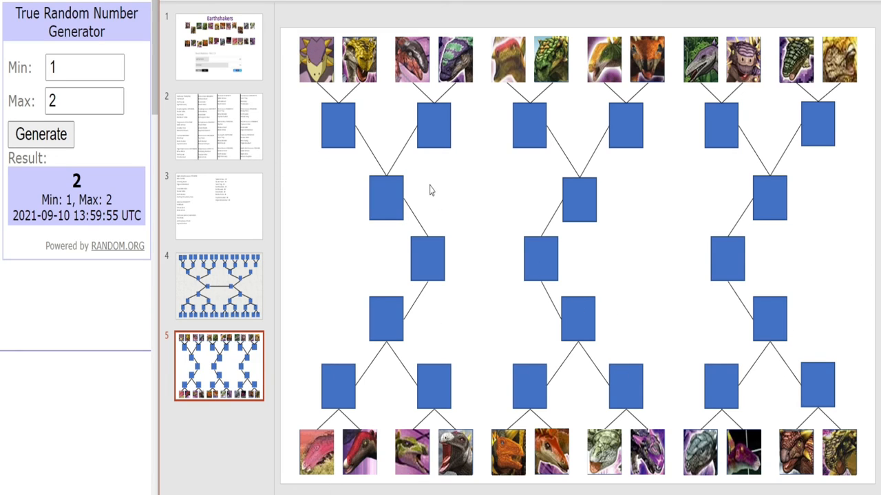
pyautogui.moveTo(306, 33)
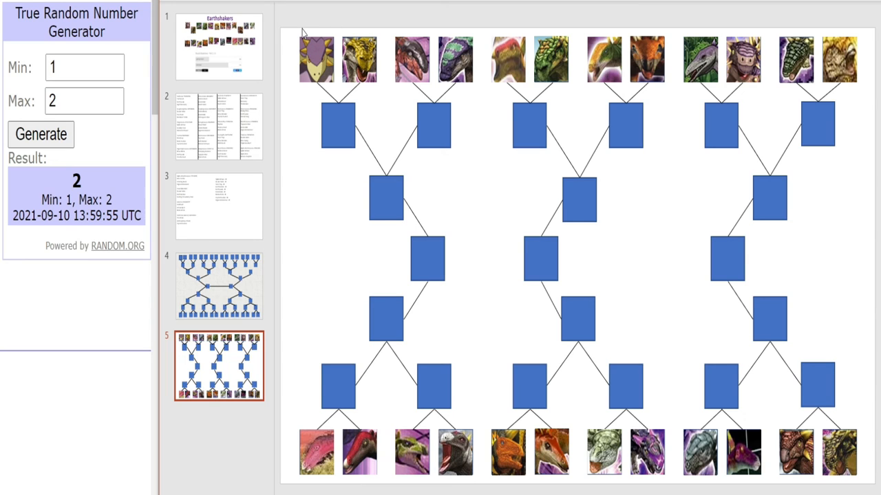
pyautogui.click(218, 47)
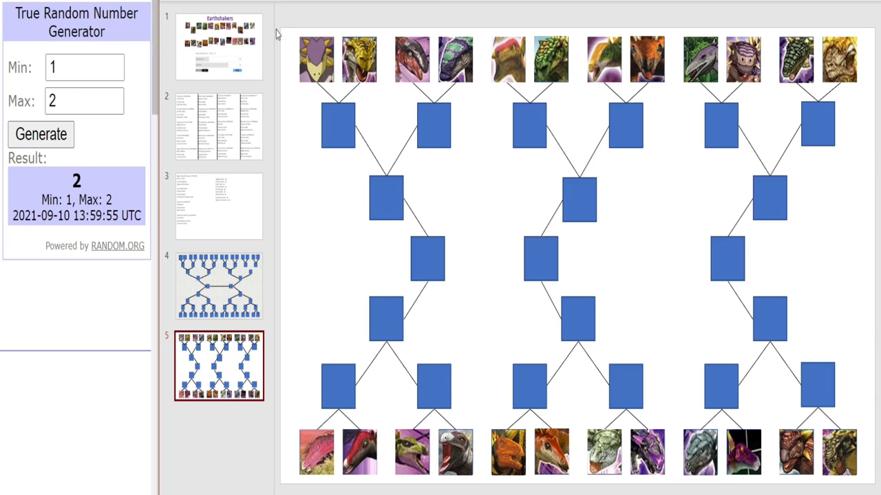
pyautogui.moveTo(325, 39)
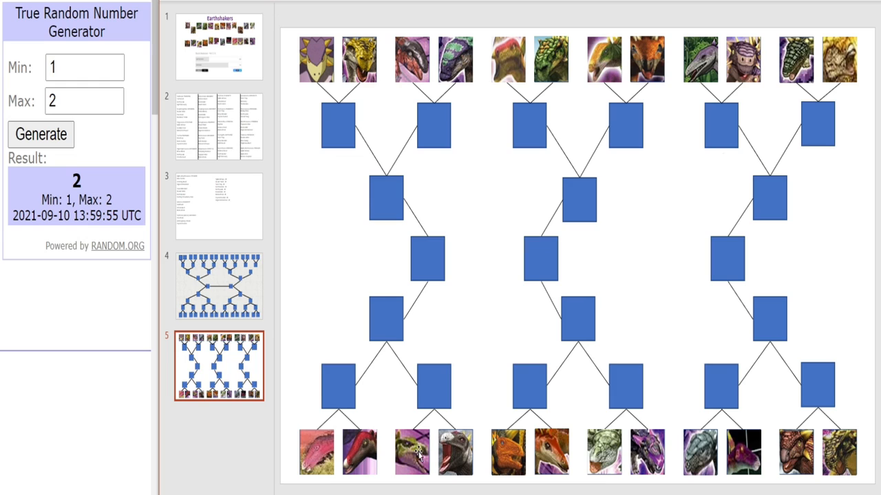
pyautogui.moveTo(640, 132)
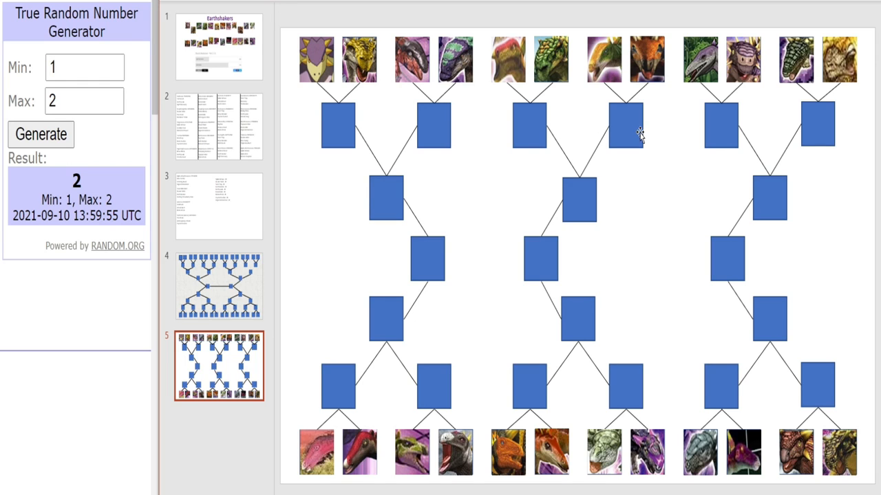
pyautogui.moveTo(273, 27)
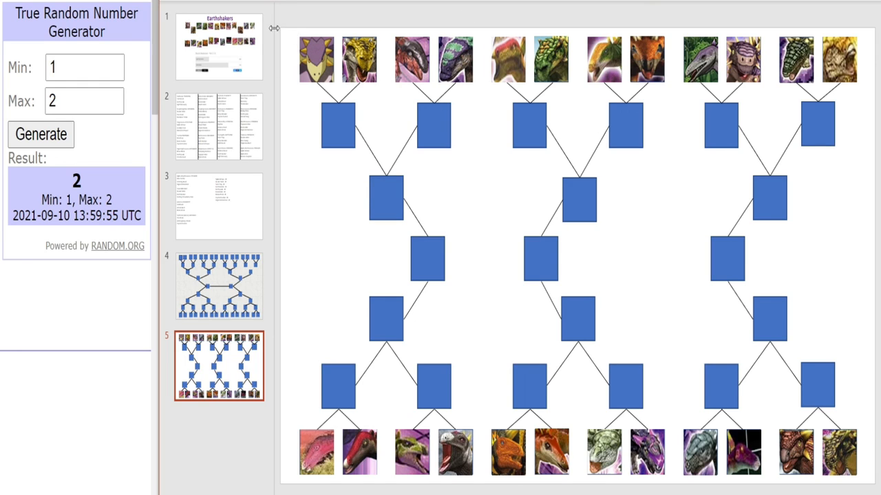
pyautogui.moveTo(626, 269)
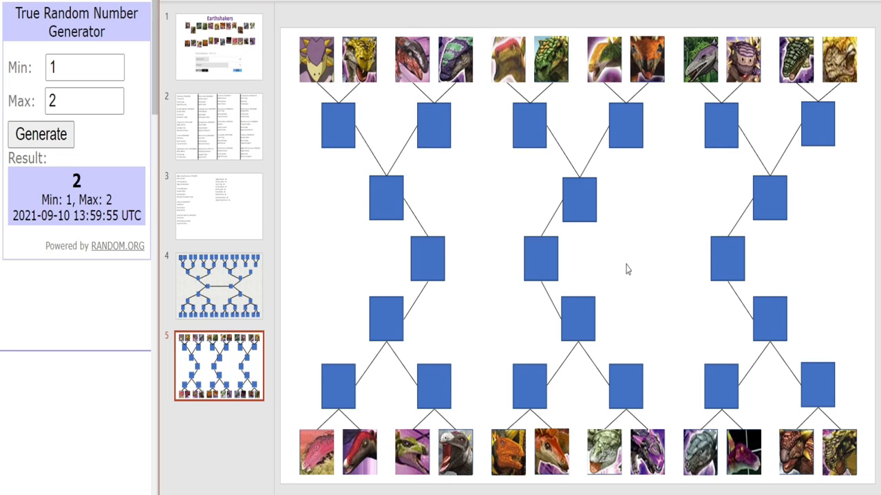
pyautogui.moveTo(602, 93)
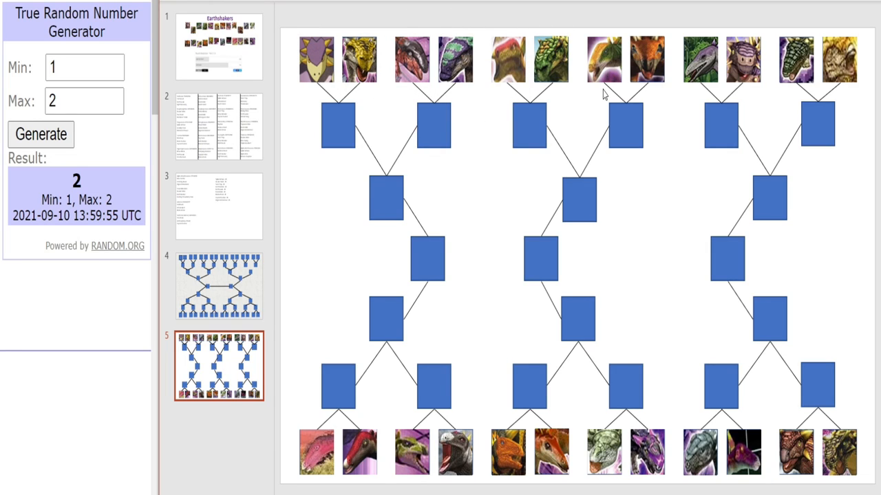
pyautogui.moveTo(424, 171)
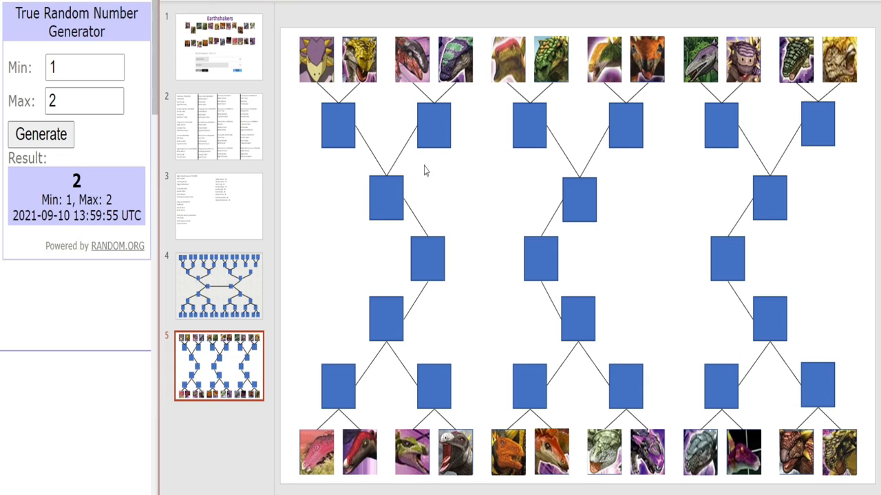
pyautogui.moveTo(400, 17)
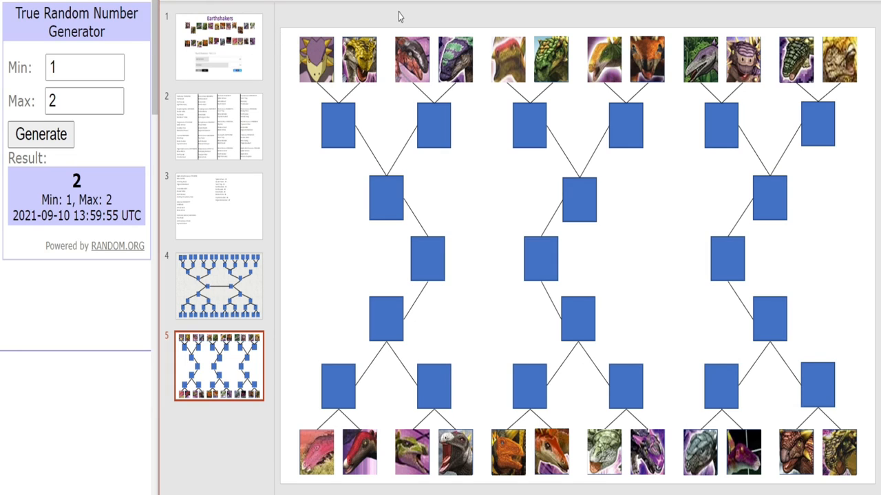